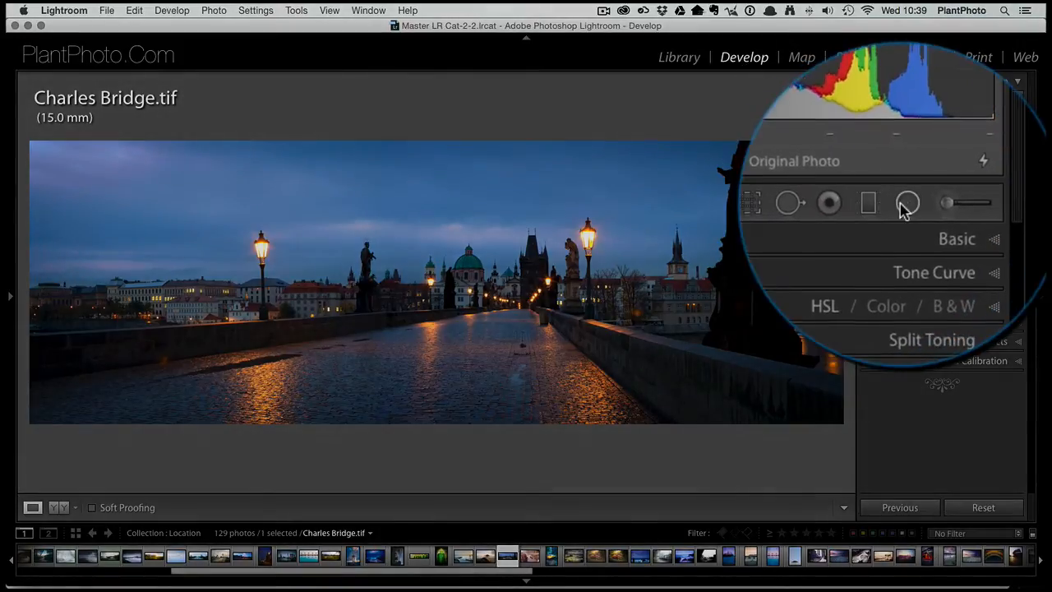
- Place a default radial filter ellipse in the sky just above the central bridge tower
{"action": "left_click", "coordinate": [907, 203]}
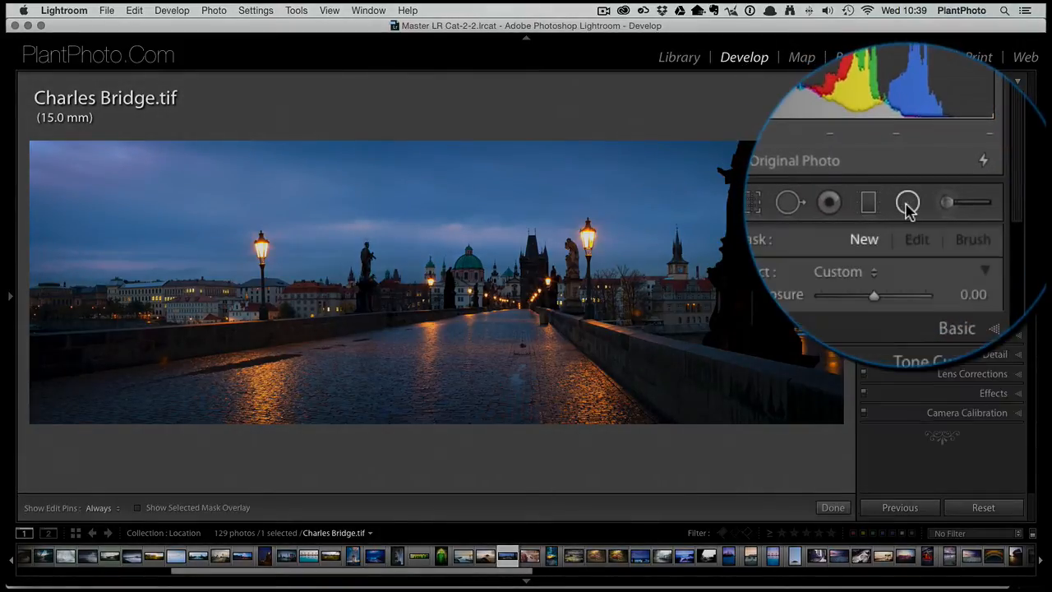
{"action": "left_click", "coordinate": [968, 203]}
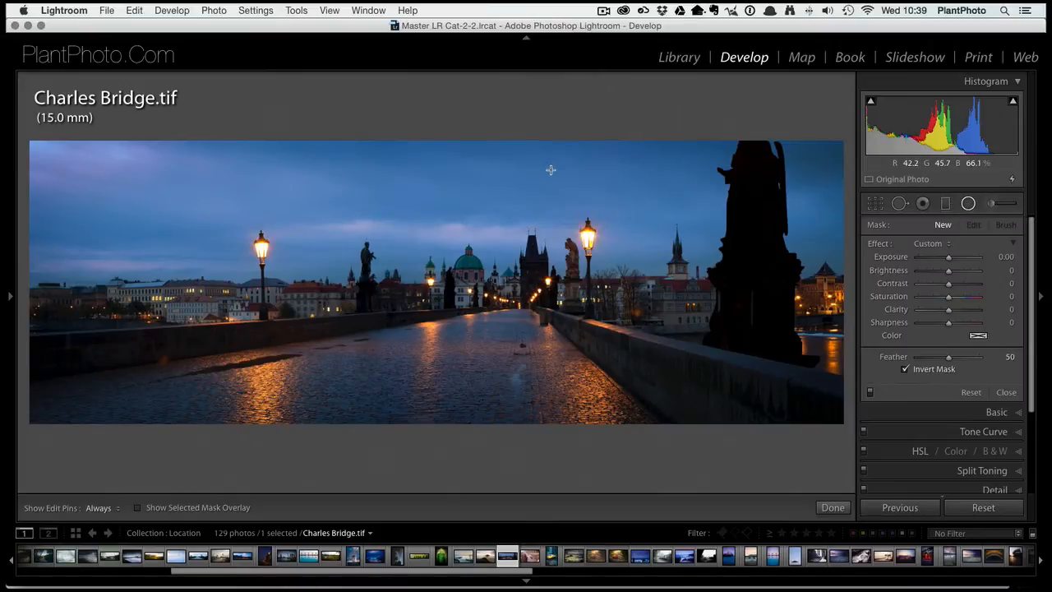
{"action": "mouse_move", "coordinate": [537, 177]}
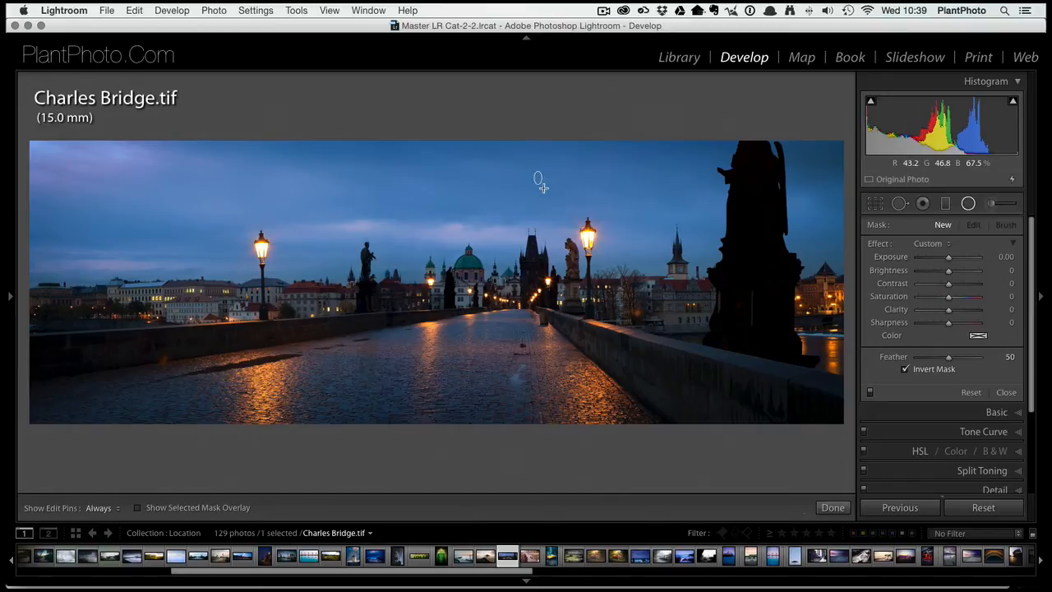
{"action": "mouse_move", "coordinate": [538, 178]}
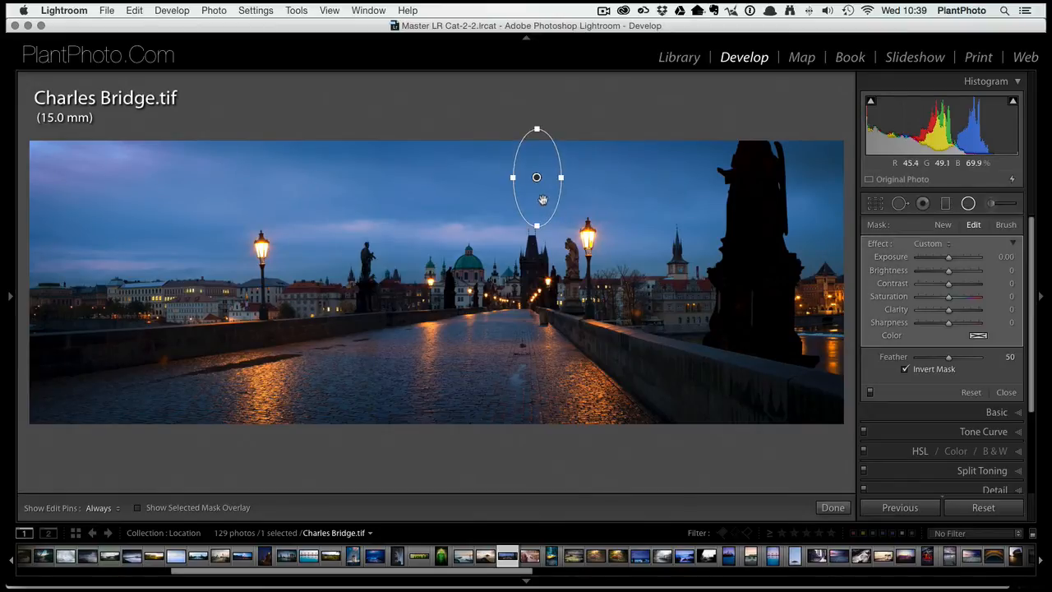
{"action": "left_click_drag", "start_coordinate": [536, 177], "coordinate": [542, 193]}
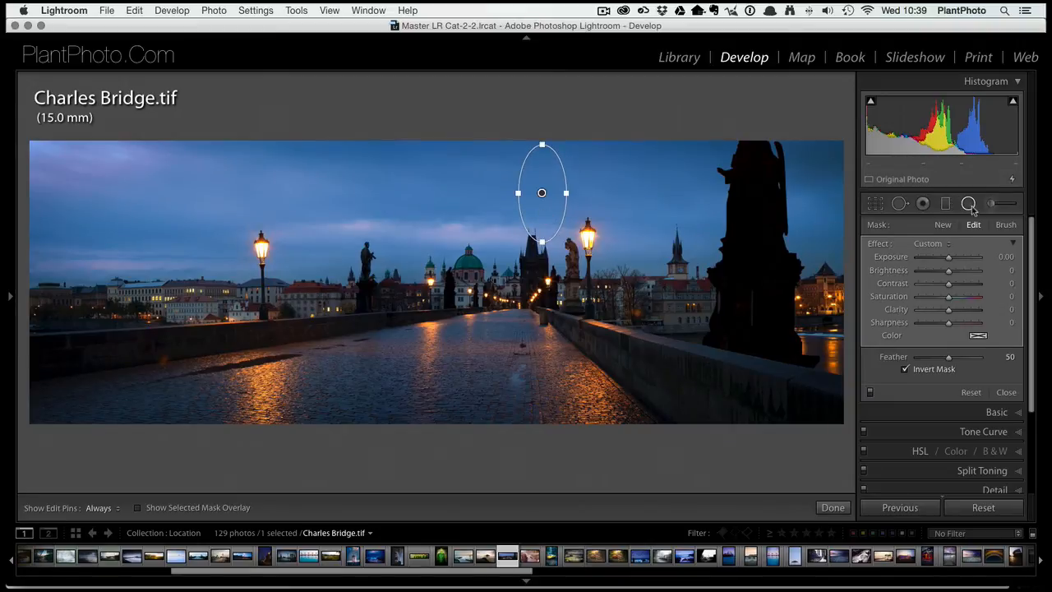
{"action": "mouse_move", "coordinate": [570, 192]}
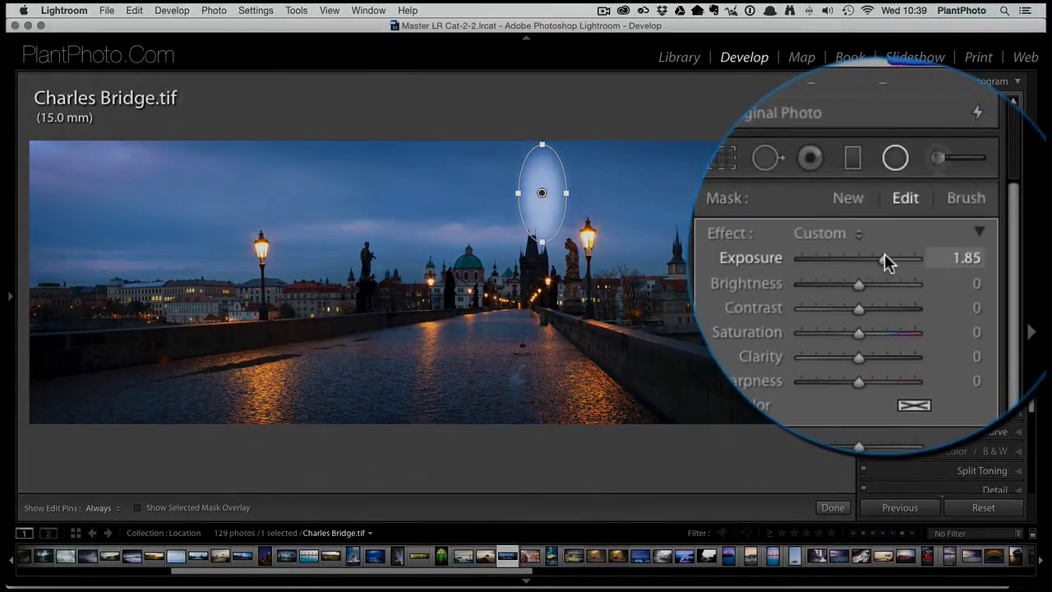
- Zero the ellipse's exposure, raise brightness to 49 and desaturate it to −76
{"action": "left_click_drag", "start_coordinate": [883, 257], "coordinate": [858, 257]}
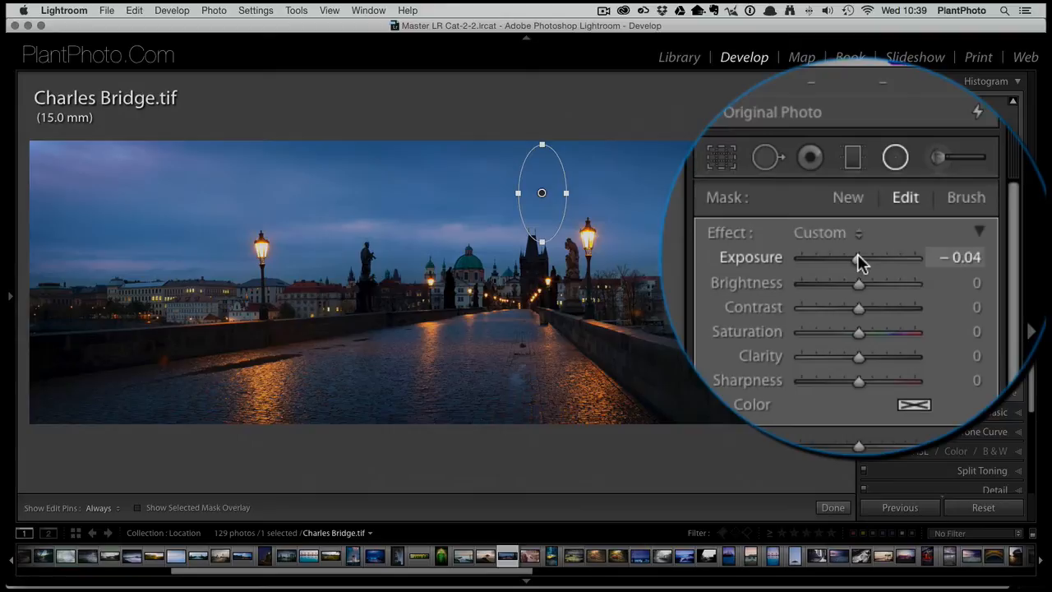
{"action": "left_click_drag", "start_coordinate": [859, 282], "coordinate": [858, 272]}
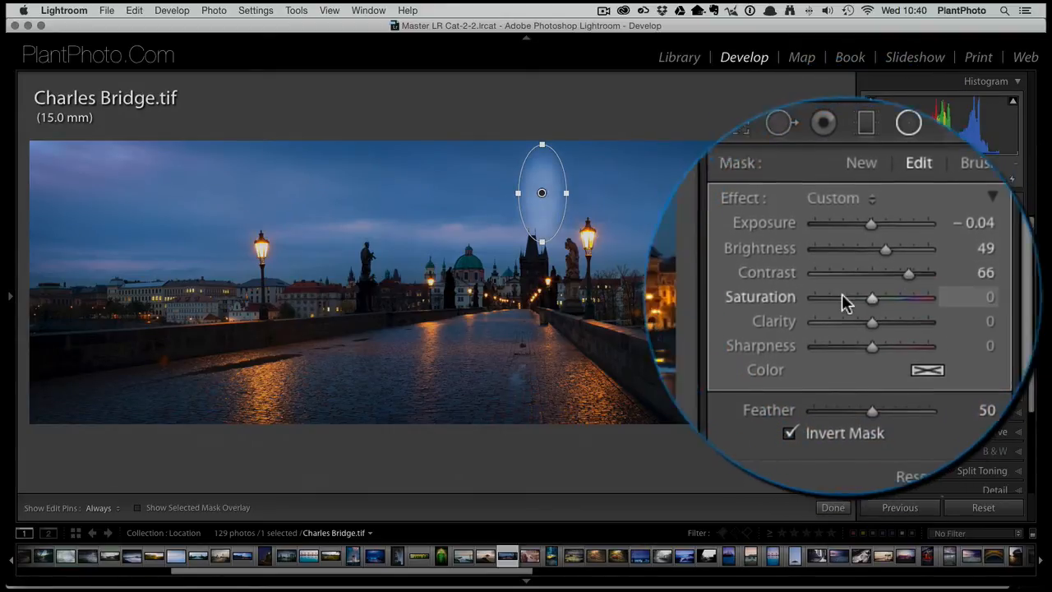
{"action": "left_click_drag", "start_coordinate": [871, 297], "coordinate": [914, 288]}
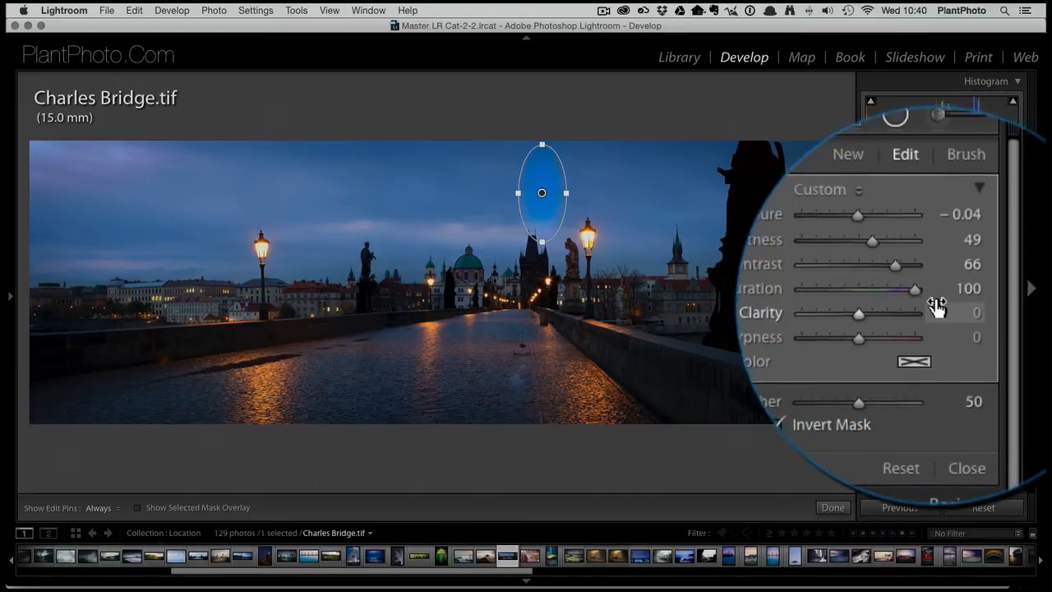
{"action": "left_click_drag", "start_coordinate": [915, 287], "coordinate": [813, 284]}
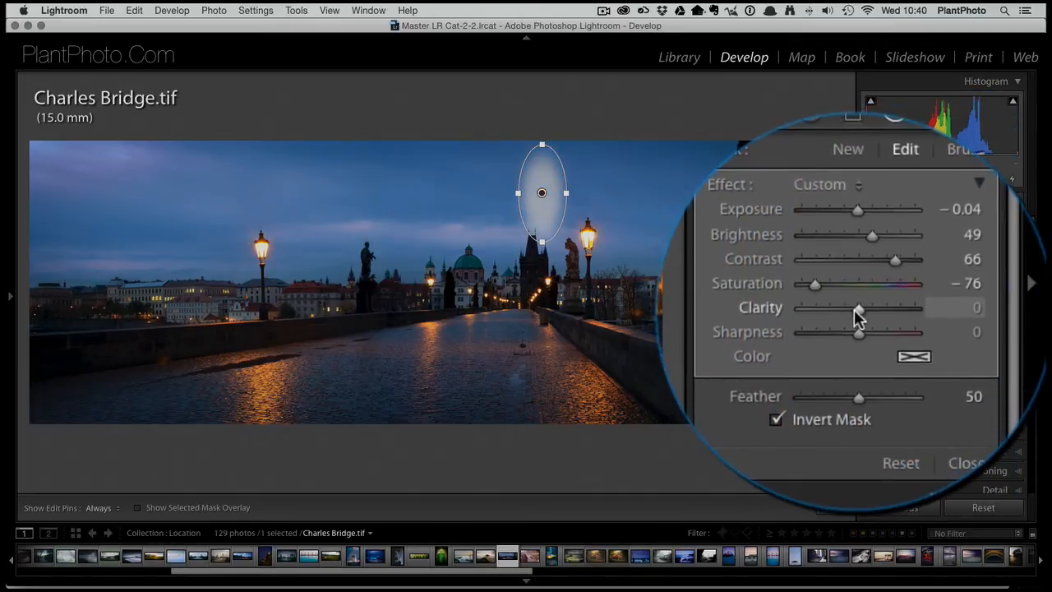
- Soften the glow by lowering clarity to −51 and sharpness to −10
{"action": "left_click_drag", "start_coordinate": [857, 311], "coordinate": [896, 311]}
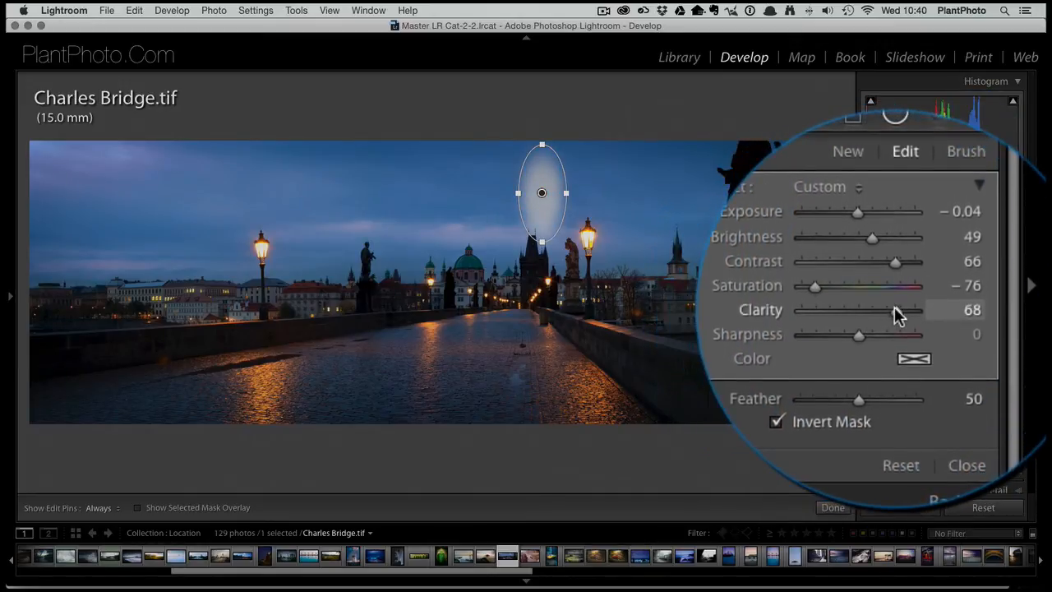
{"action": "left_click_drag", "start_coordinate": [895, 310], "coordinate": [880, 310]}
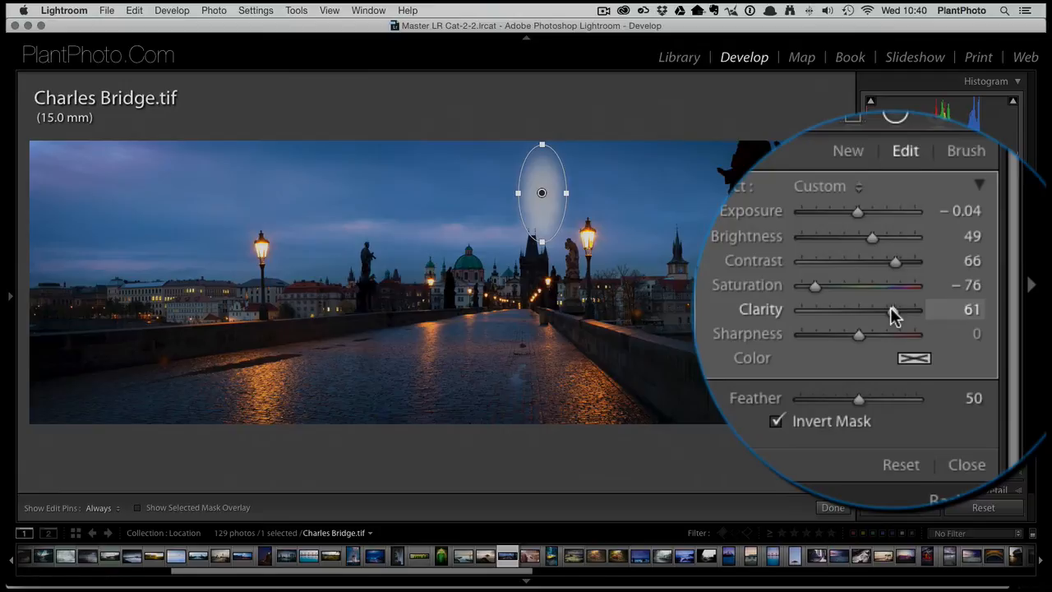
{"action": "left_click_drag", "start_coordinate": [892, 310], "coordinate": [863, 310]}
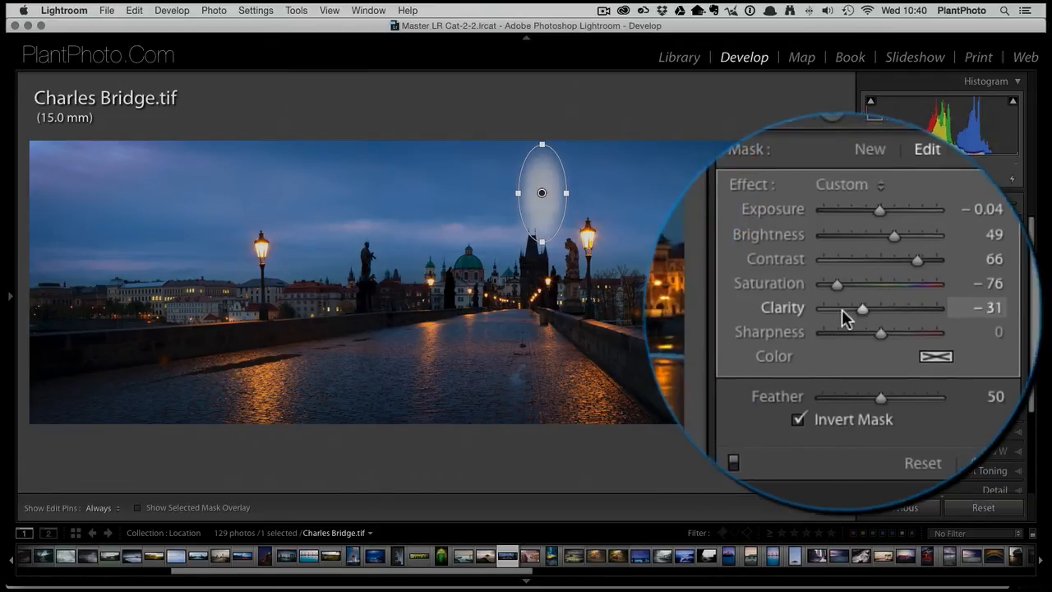
{"action": "left_click_drag", "start_coordinate": [861, 309], "coordinate": [830, 296]}
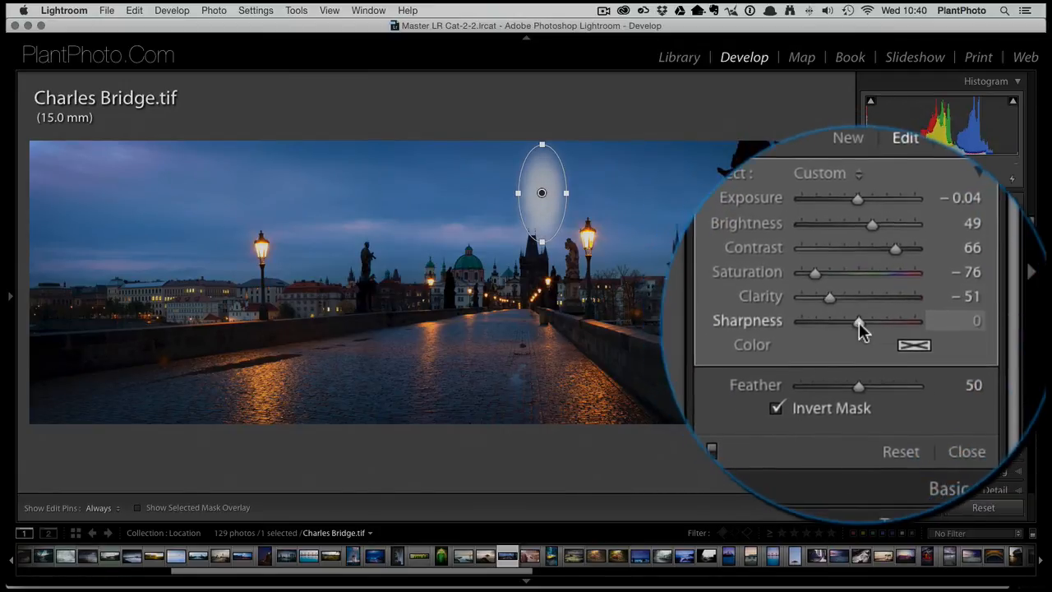
{"action": "left_click_drag", "start_coordinate": [857, 320], "coordinate": [852, 318]}
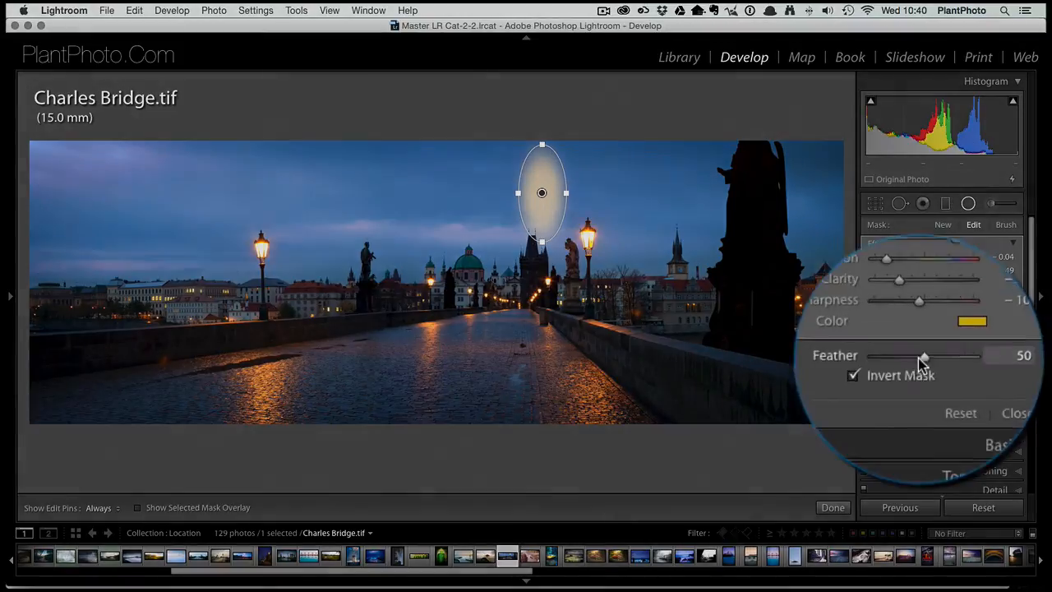
- Feather the sky ellipse to 78, compare Invert Mask on and off, then widen the ellipse
{"action": "left_click_drag", "start_coordinate": [923, 356], "coordinate": [910, 356]}
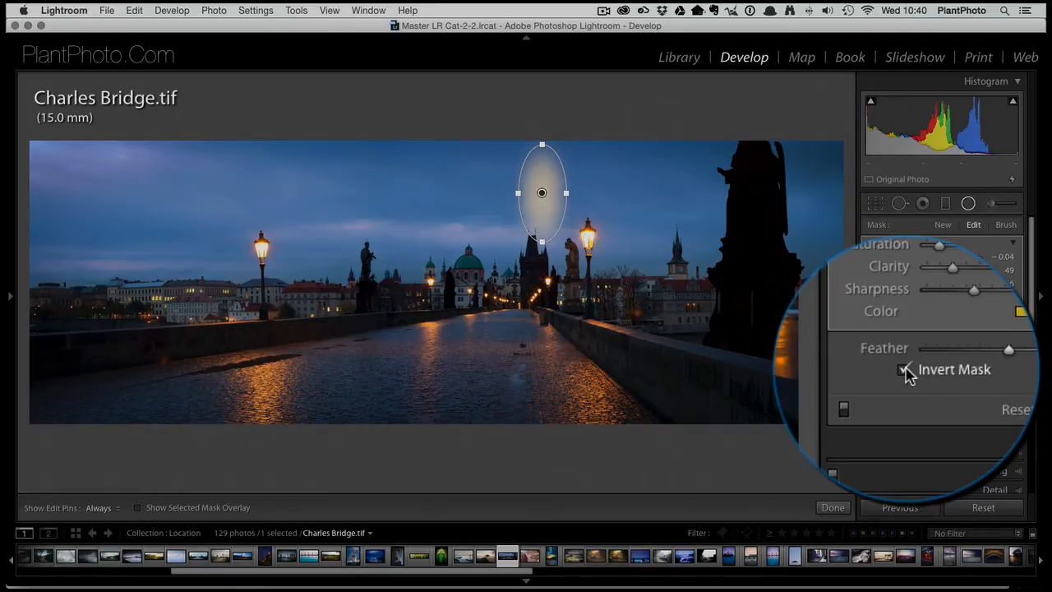
{"action": "left_click", "coordinate": [902, 369]}
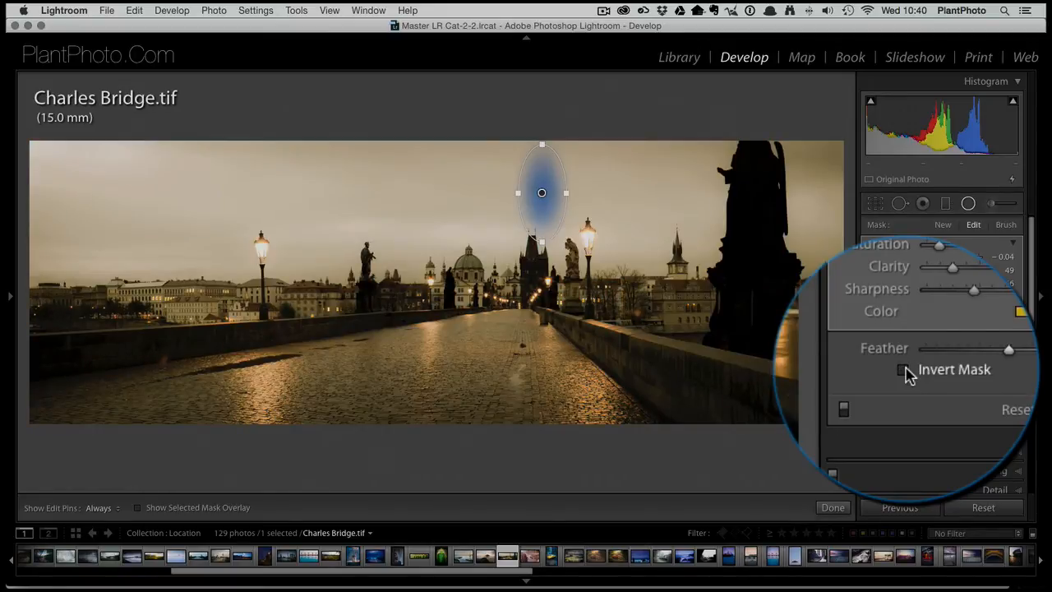
{"action": "left_click", "coordinate": [901, 368]}
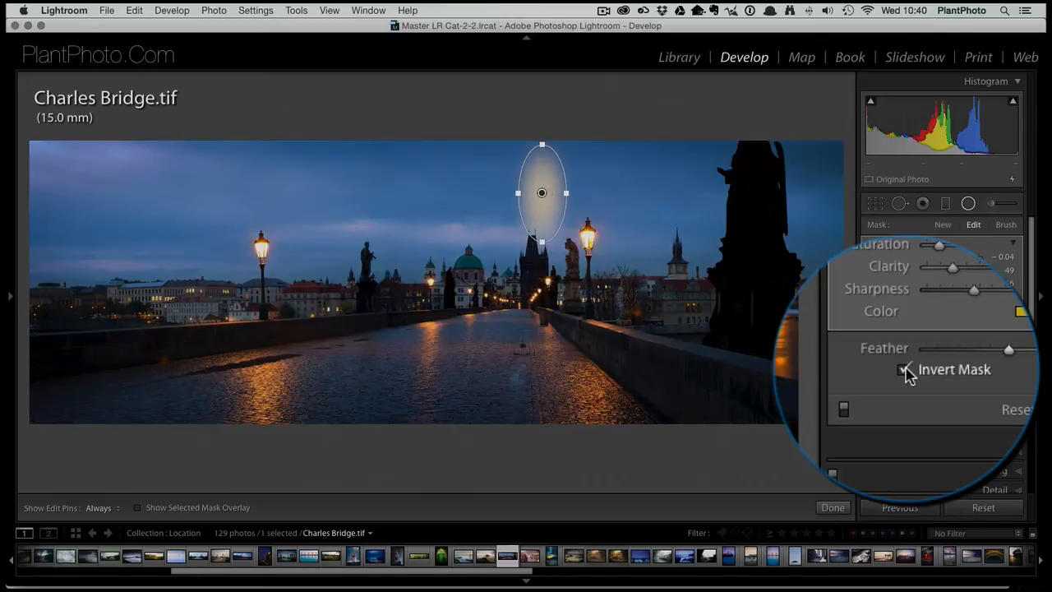
{"action": "left_click", "coordinate": [902, 369]}
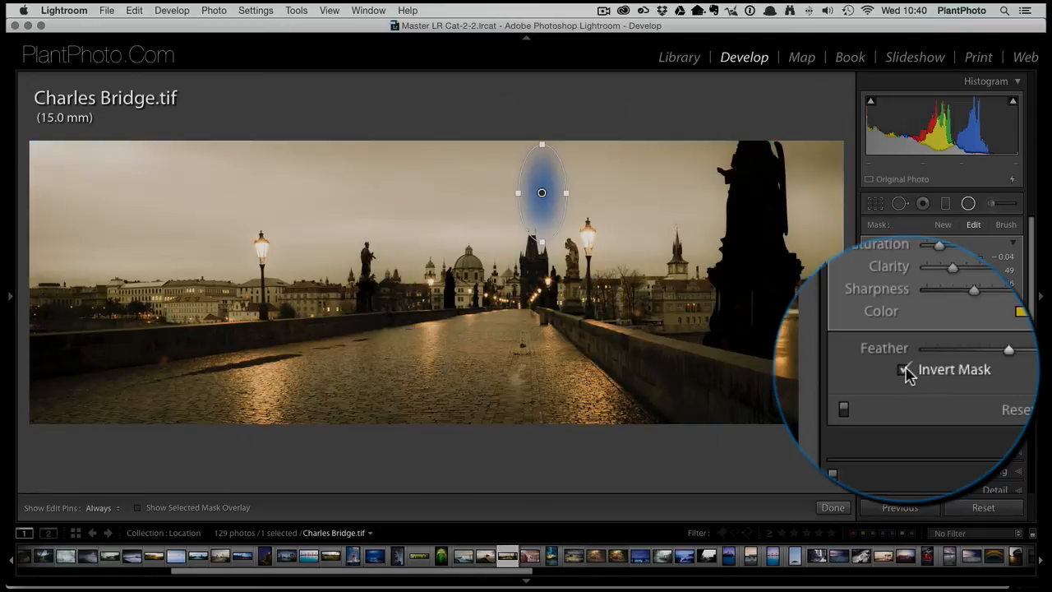
{"action": "left_click", "coordinate": [905, 368]}
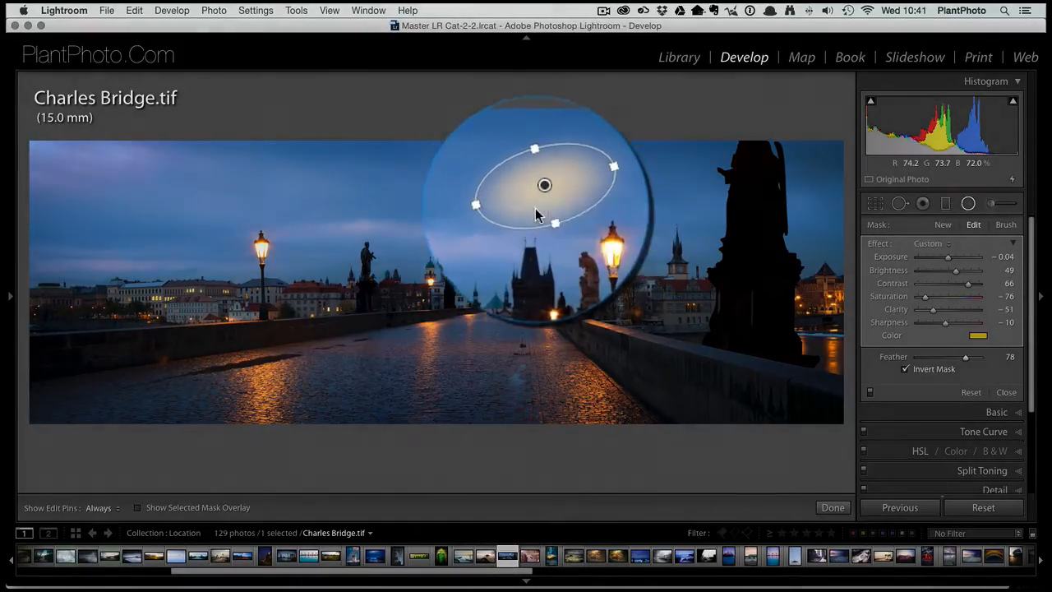
{"action": "left_click_drag", "start_coordinate": [544, 184], "coordinate": [260, 259]}
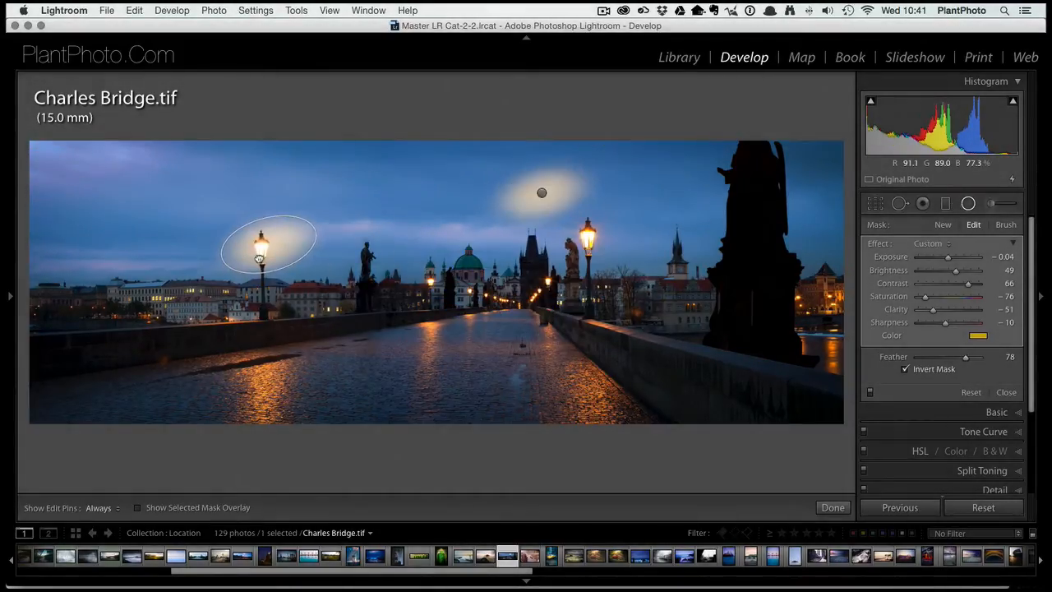
{"action": "left_click_drag", "start_coordinate": [259, 245], "coordinate": [364, 196]}
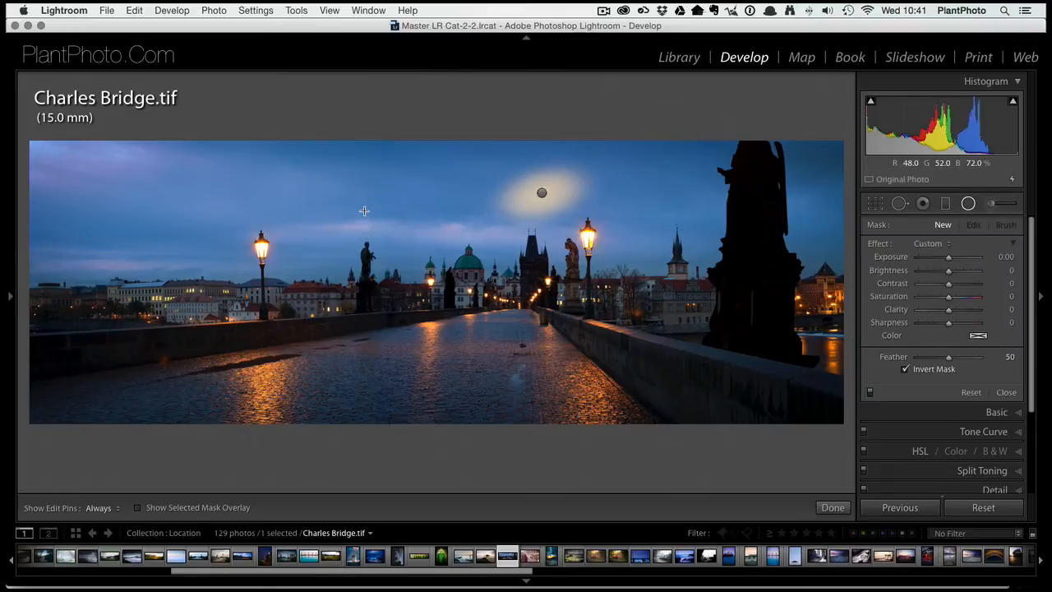
- Reset all radial filters to clear the sky glow, then briefly reopen and close the tool
{"action": "right_click", "coordinate": [541, 192]}
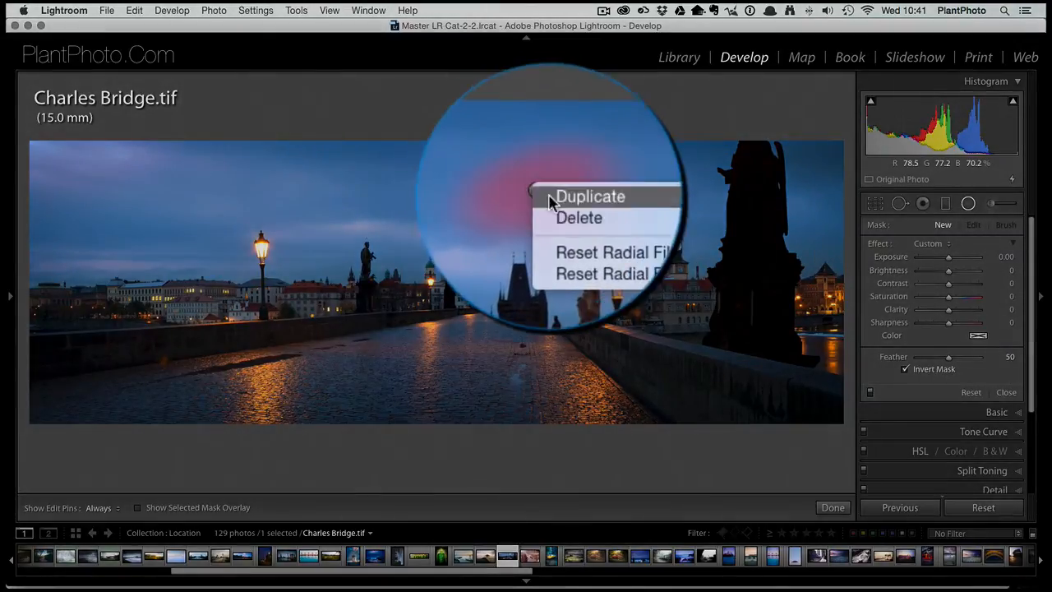
{"action": "mouse_move", "coordinate": [605, 242]}
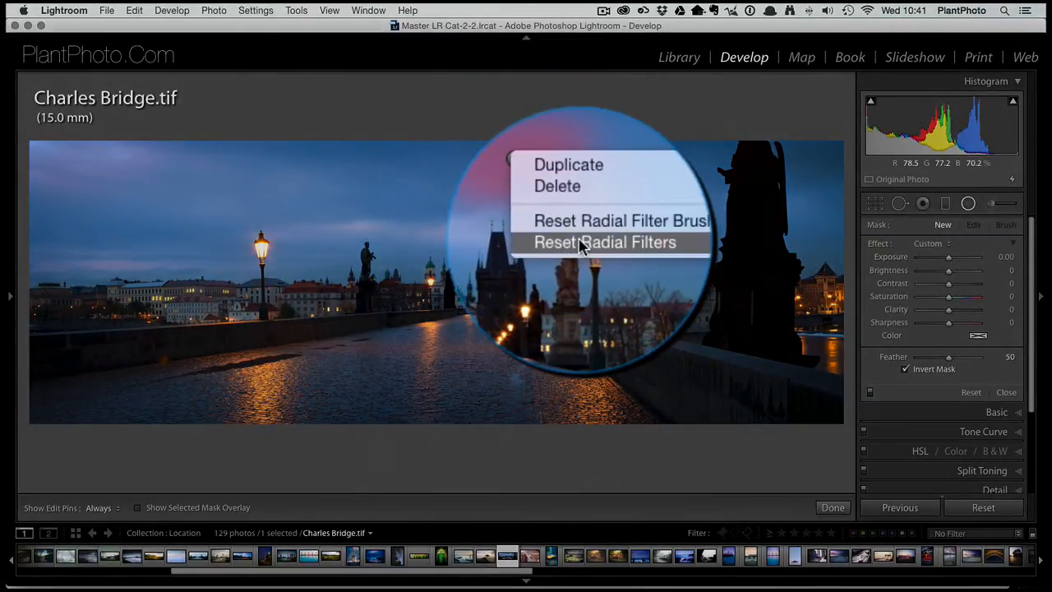
{"action": "left_click", "coordinate": [605, 241]}
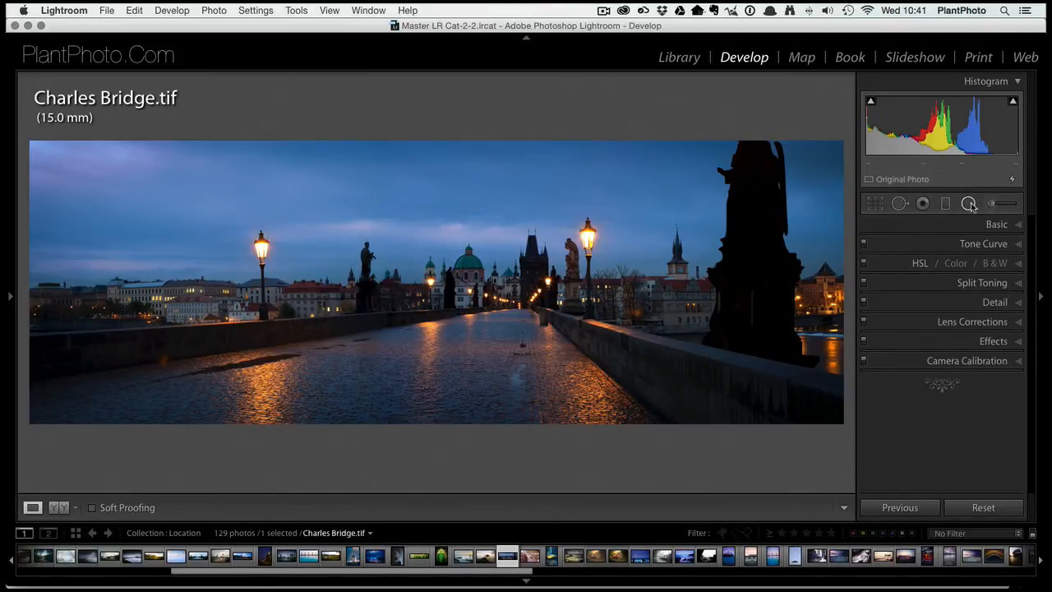
{"action": "left_click", "coordinate": [968, 203]}
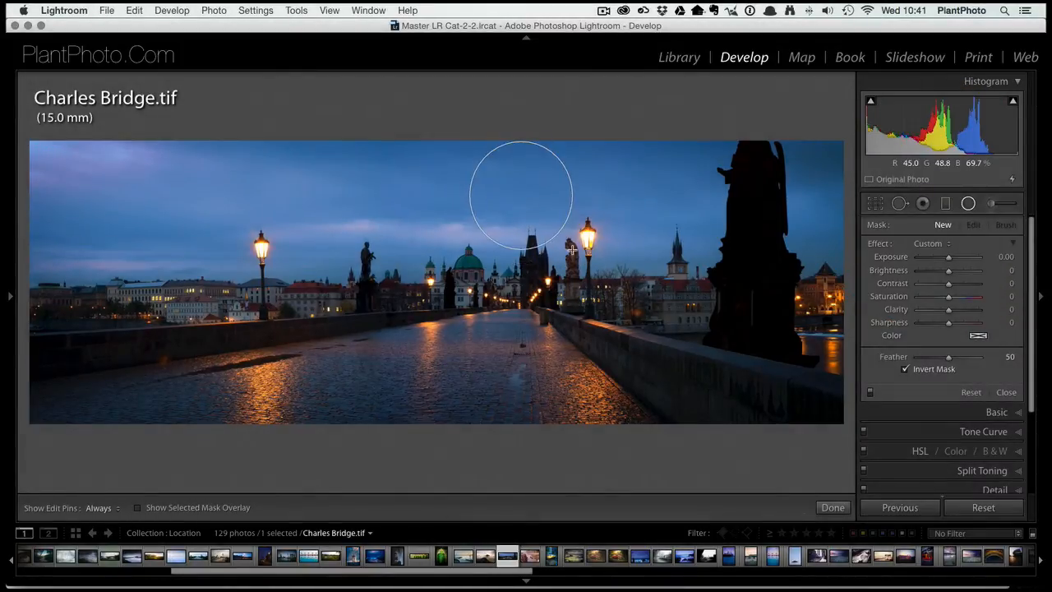
{"action": "left_click", "coordinate": [519, 195]}
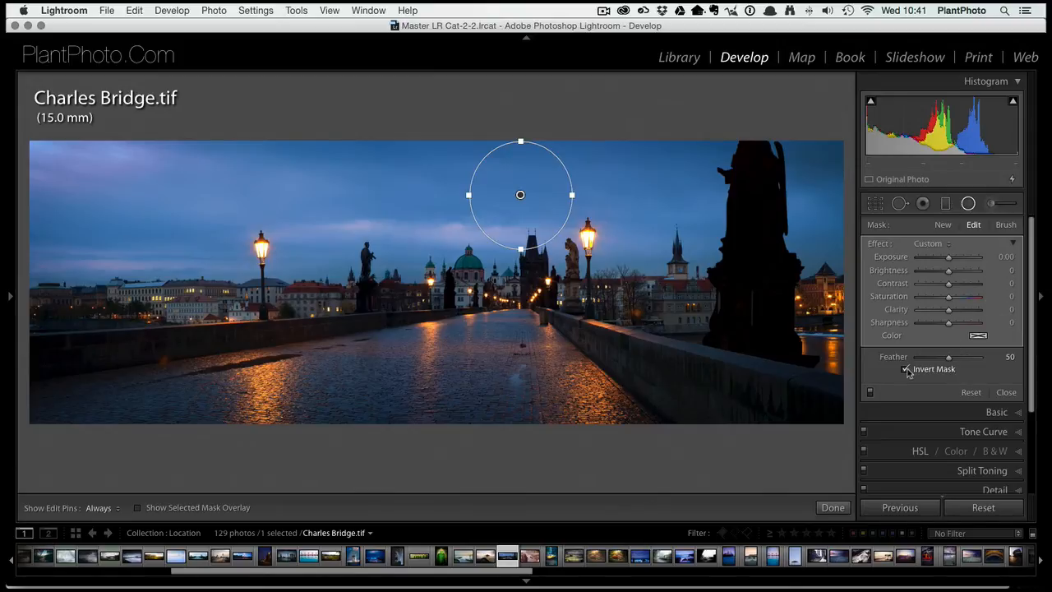
{"action": "left_click", "coordinate": [906, 368]}
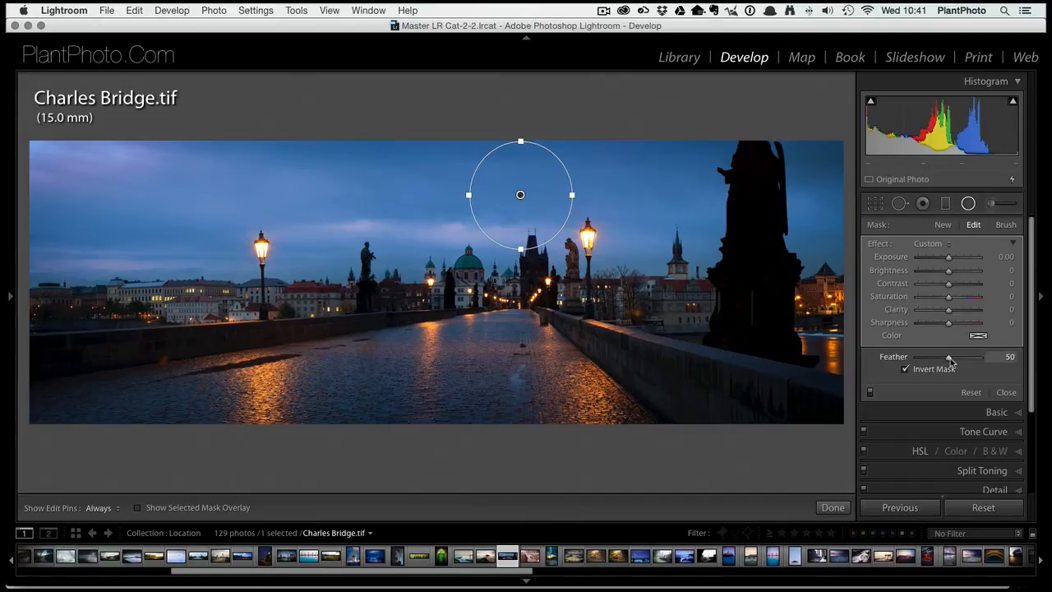
{"action": "mouse_move", "coordinate": [549, 209]}
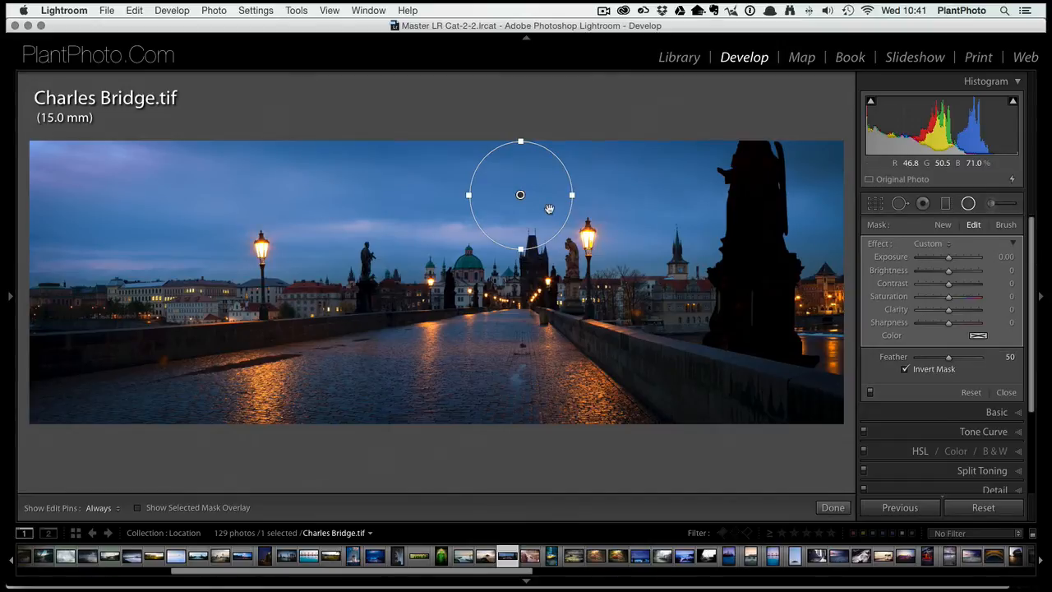
{"action": "left_click", "coordinate": [832, 507]}
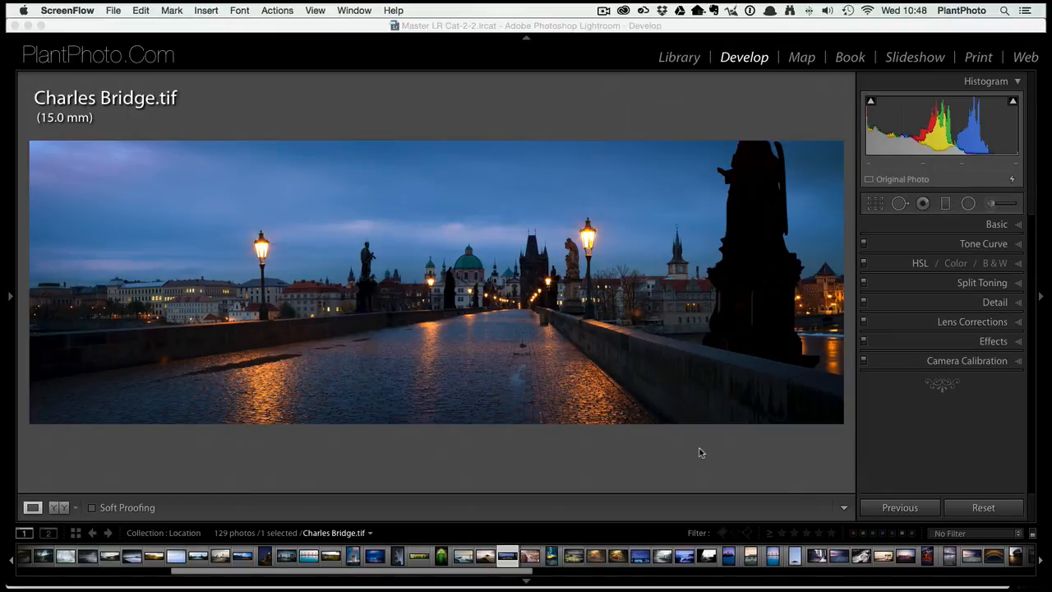
{"action": "mouse_move", "coordinate": [624, 239]}
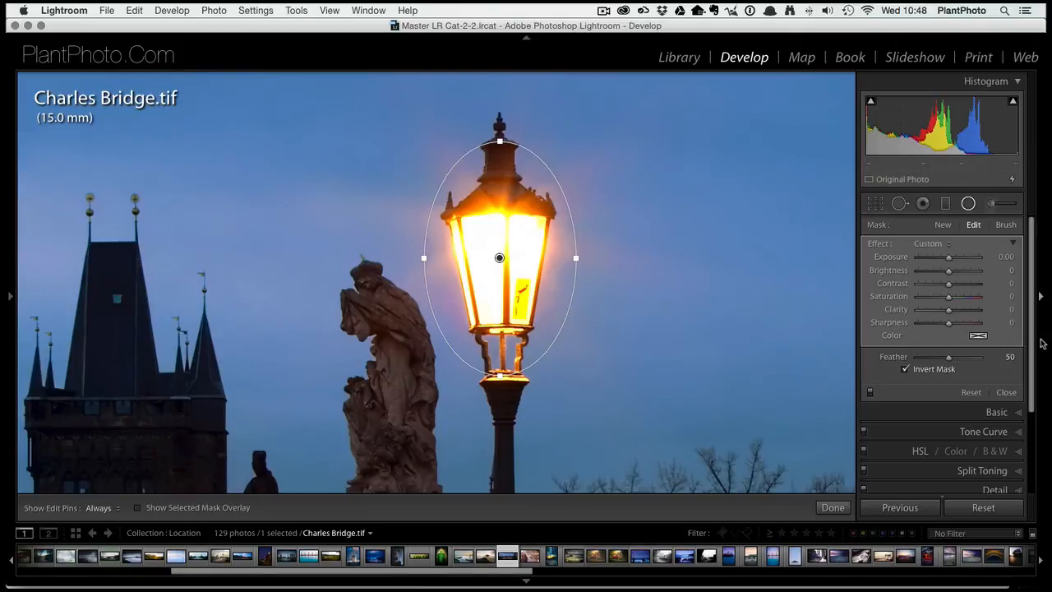
- Tint the lamp's radial filter yellow at hue 48 with saturation about 69
{"action": "left_click", "coordinate": [978, 334]}
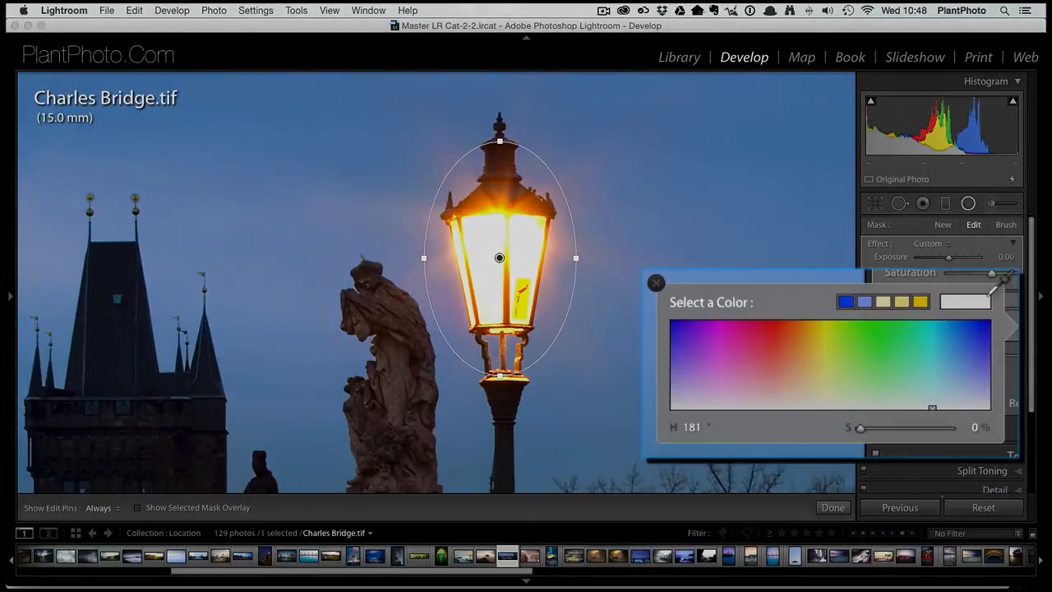
{"action": "left_click", "coordinate": [816, 320]}
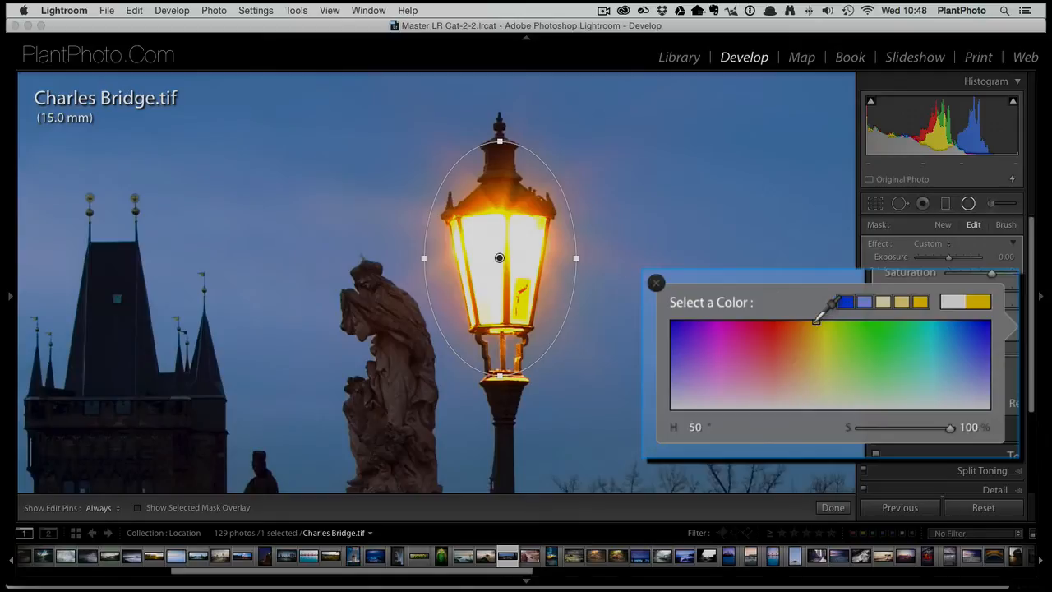
{"action": "left_click_drag", "start_coordinate": [816, 320], "coordinate": [842, 327]}
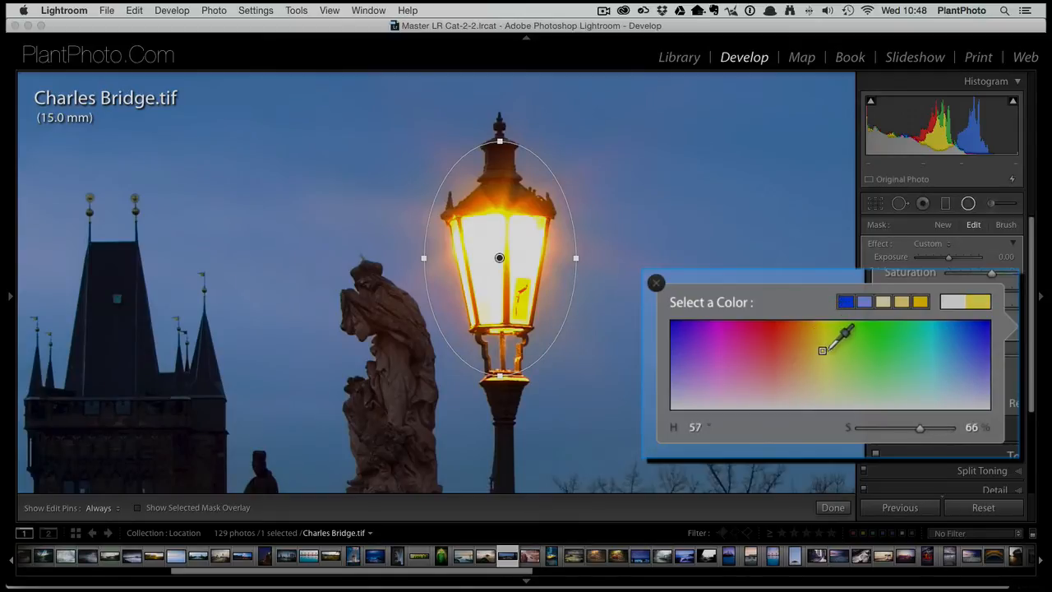
{"action": "left_click_drag", "start_coordinate": [822, 334], "coordinate": [835, 334]}
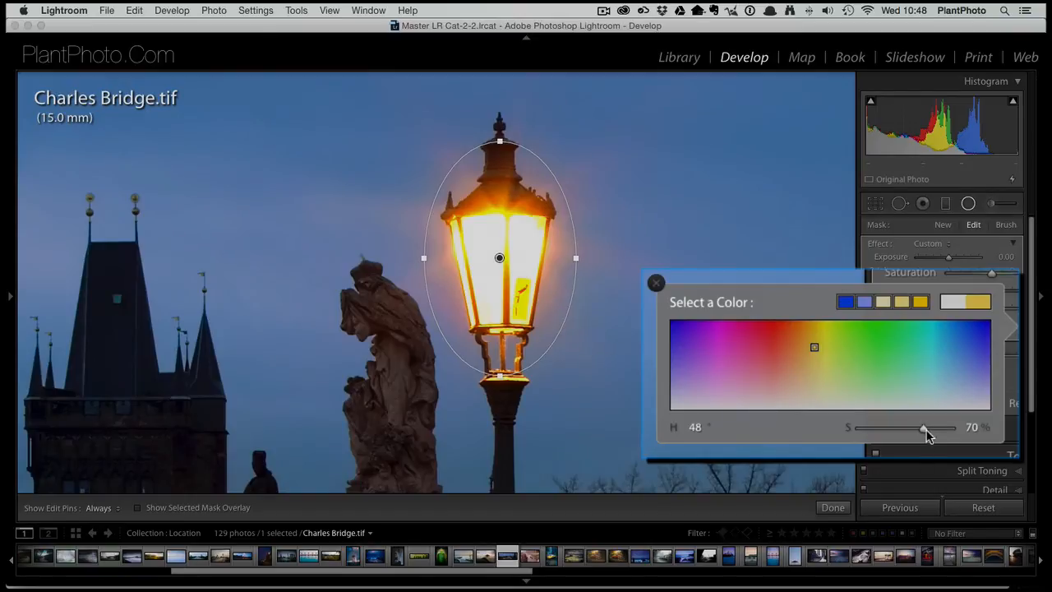
{"action": "left_click_drag", "start_coordinate": [925, 428], "coordinate": [908, 429]}
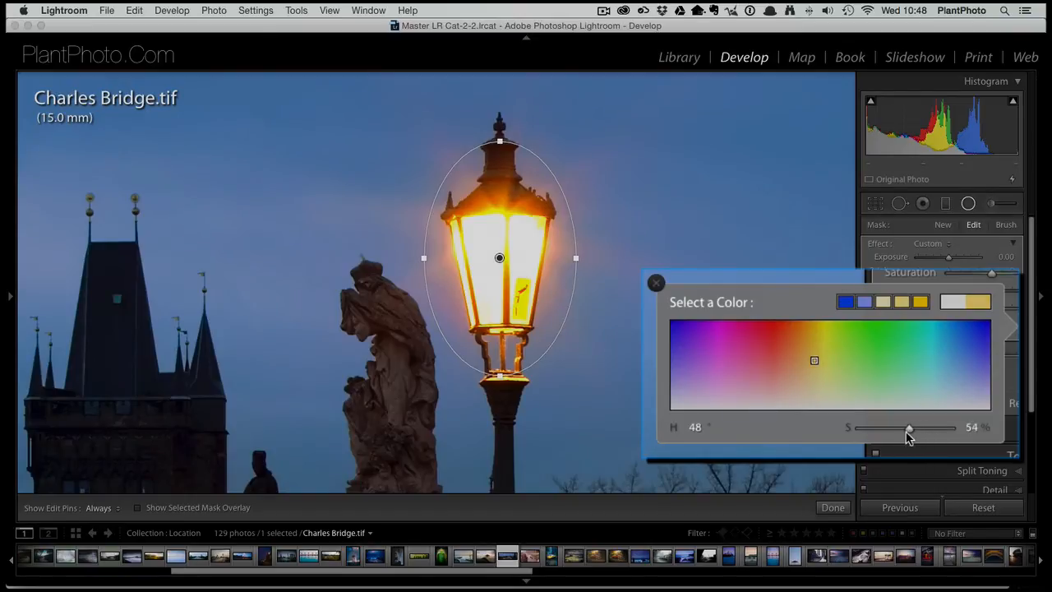
{"action": "left_click_drag", "start_coordinate": [908, 428], "coordinate": [927, 427]}
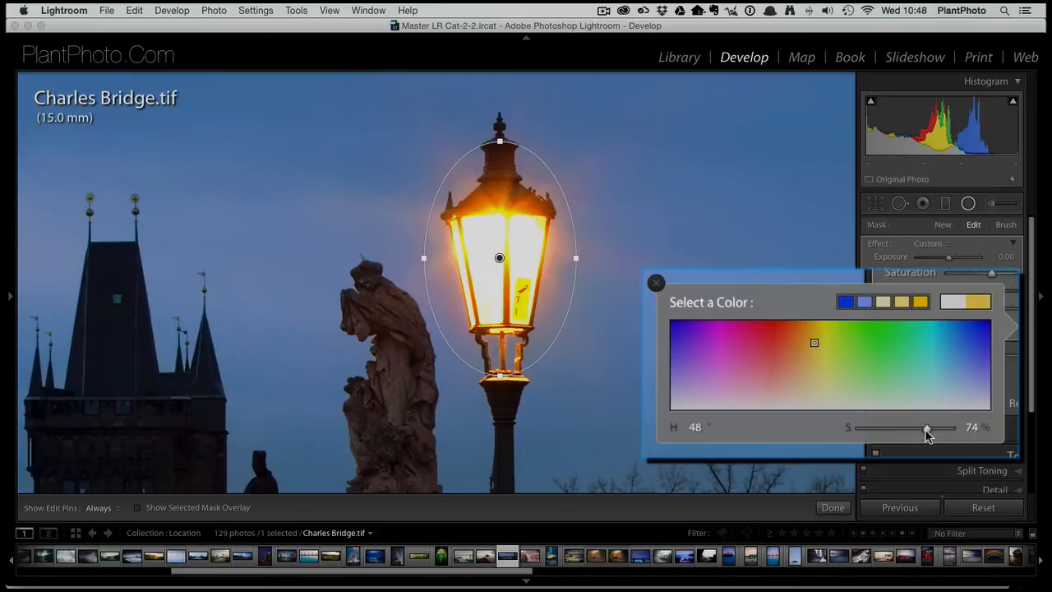
{"action": "left_click_drag", "start_coordinate": [926, 427], "coordinate": [906, 426]}
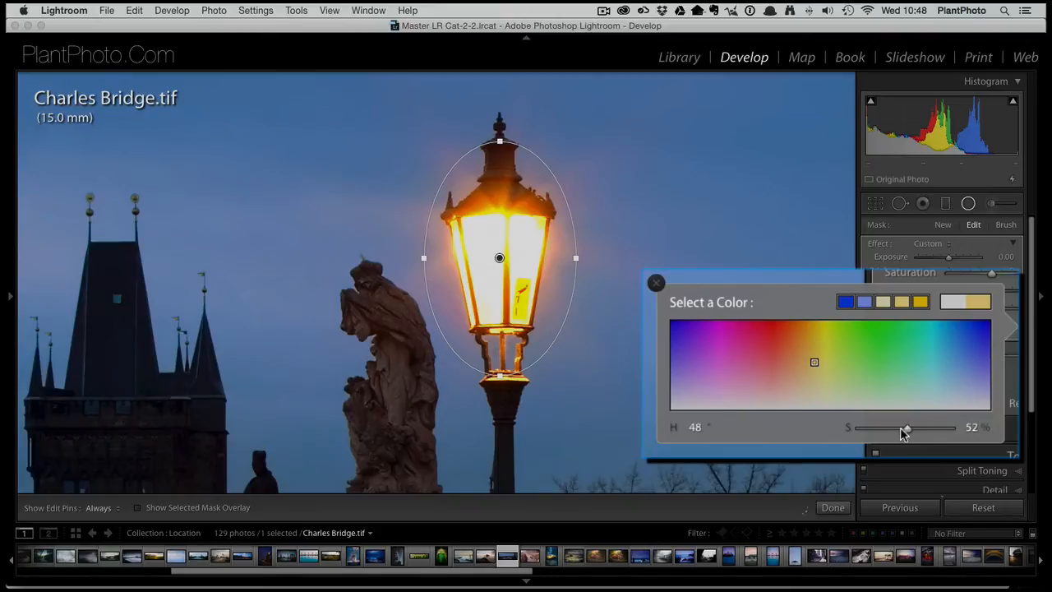
{"action": "left_click_drag", "start_coordinate": [907, 428], "coordinate": [919, 428]}
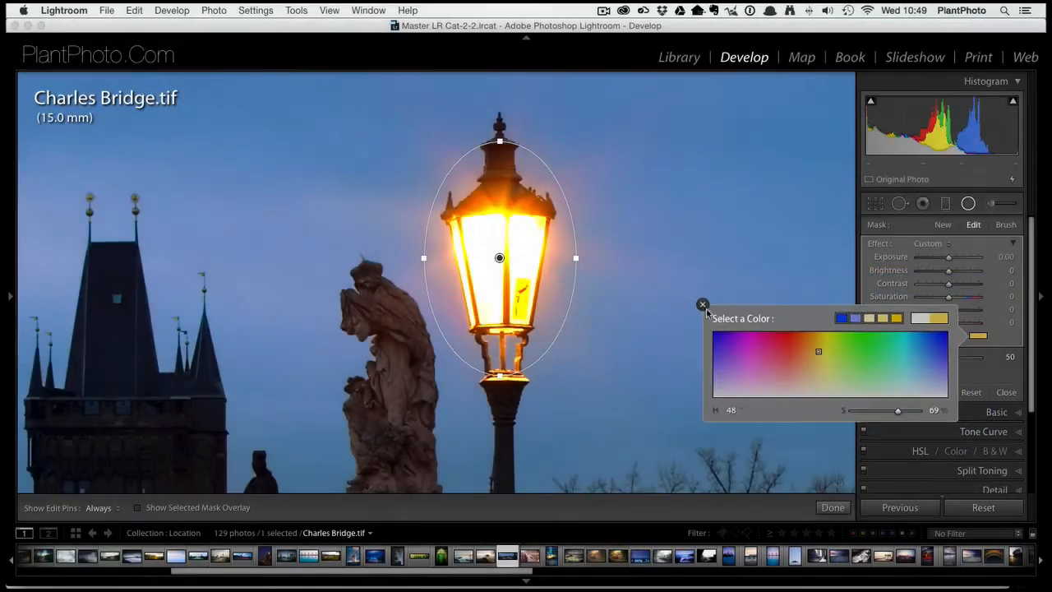
- Close the colour picker and set the lamp filter's clarity to −59 and sharpness to −42
{"action": "left_click", "coordinate": [702, 304]}
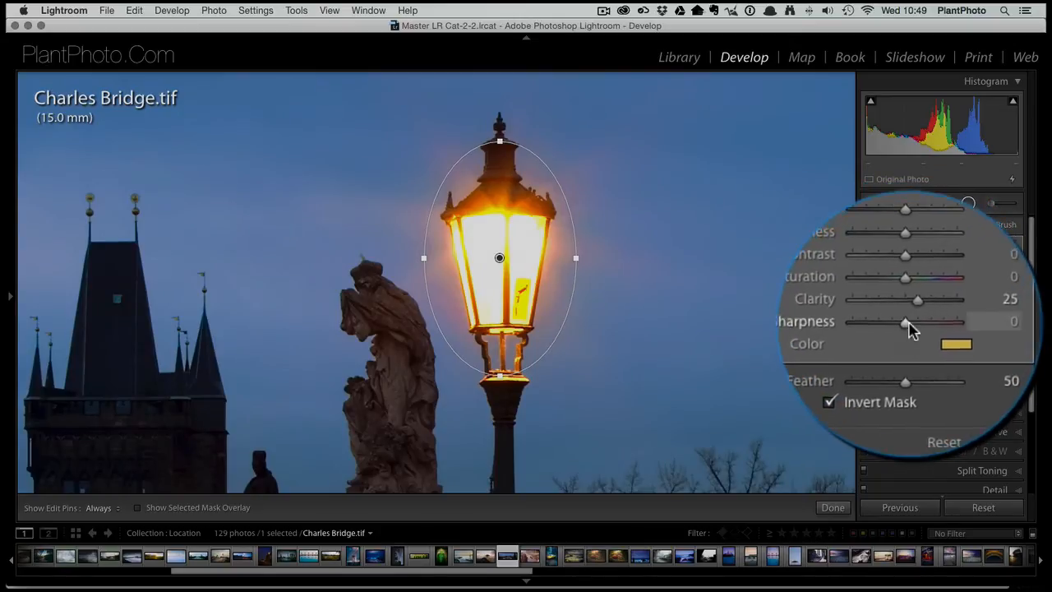
{"action": "left_click_drag", "start_coordinate": [905, 321], "coordinate": [914, 321]}
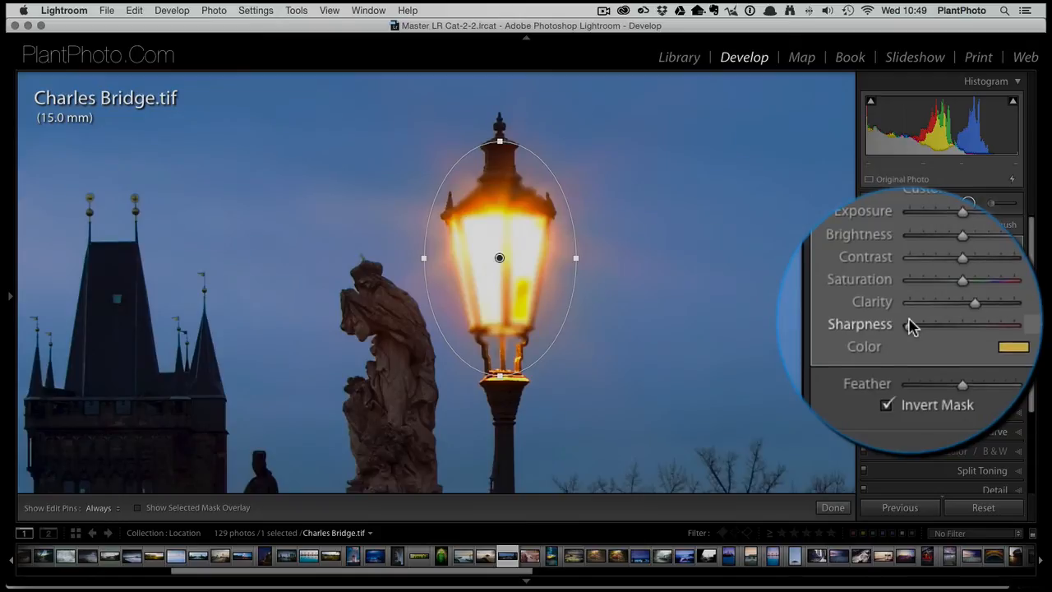
{"action": "left_click_drag", "start_coordinate": [973, 326], "coordinate": [912, 325]}
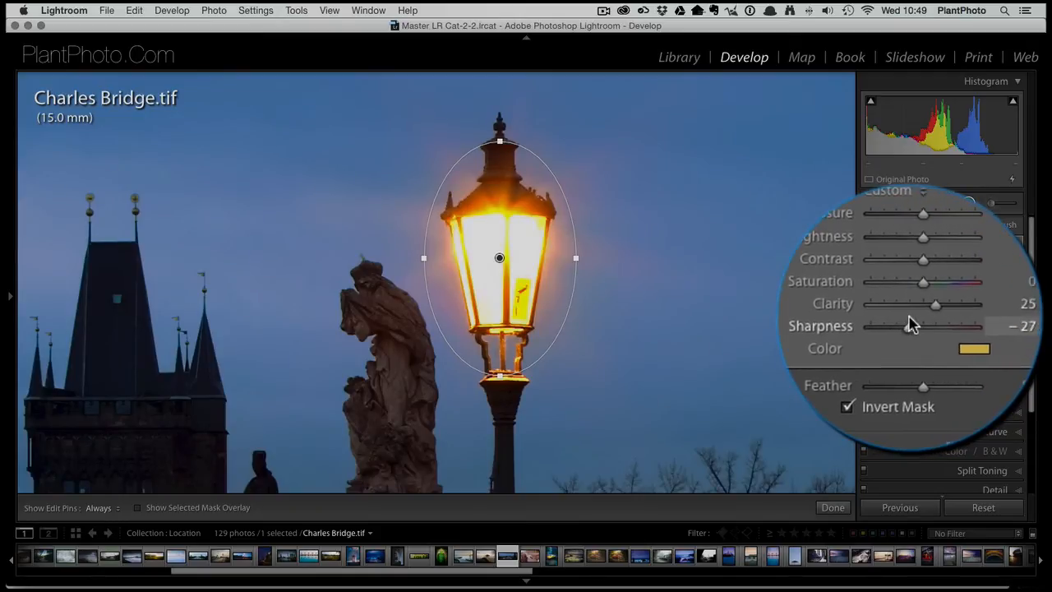
{"action": "left_click_drag", "start_coordinate": [937, 326], "coordinate": [904, 325]}
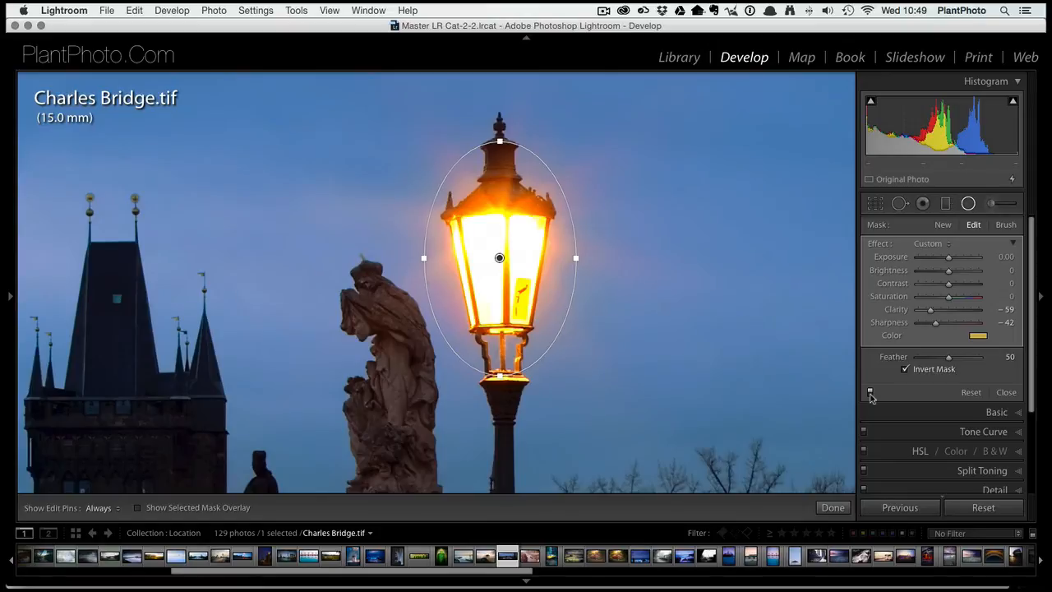
{"action": "mouse_move", "coordinate": [593, 310]}
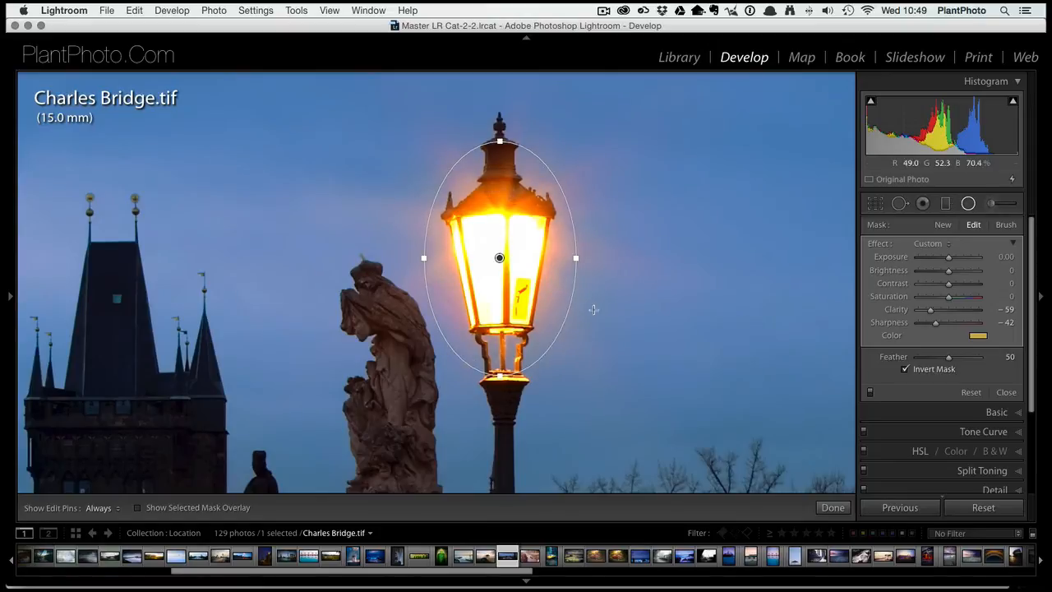
{"action": "mouse_move", "coordinate": [660, 376]}
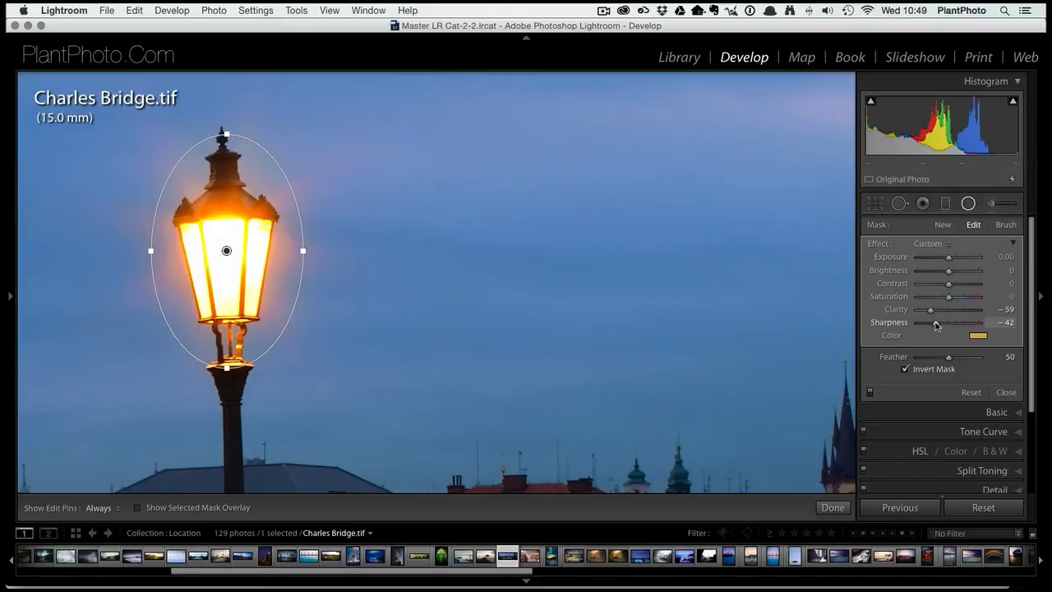
- Ease the lamp filter to sharpness −29 and clarity −51
{"action": "left_click_drag", "start_coordinate": [936, 322], "coordinate": [930, 323]}
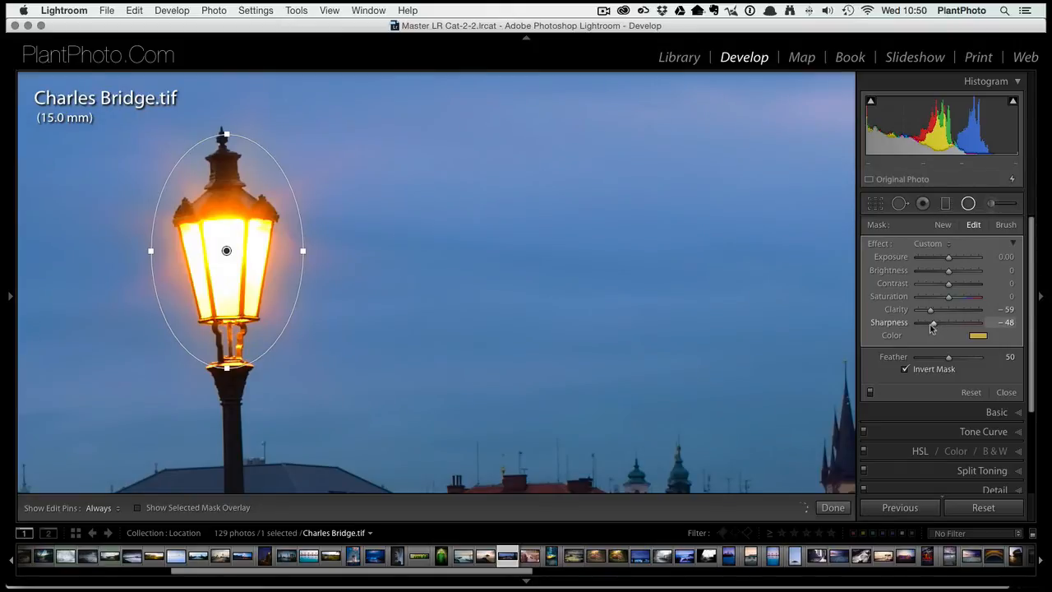
{"action": "left_click_drag", "start_coordinate": [930, 322], "coordinate": [939, 322]}
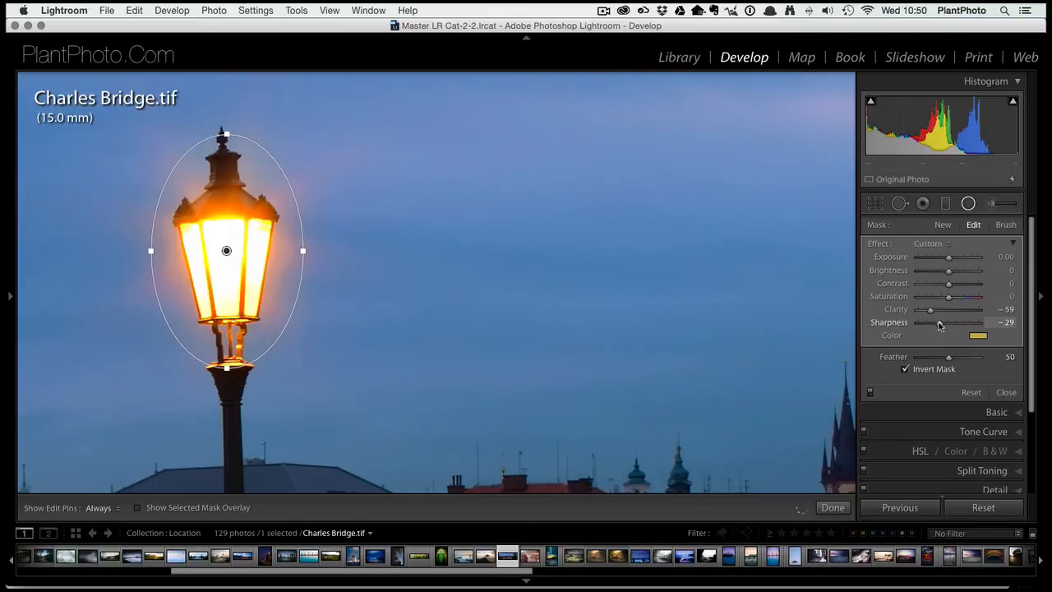
{"action": "left_click_drag", "start_coordinate": [930, 309], "coordinate": [935, 309]}
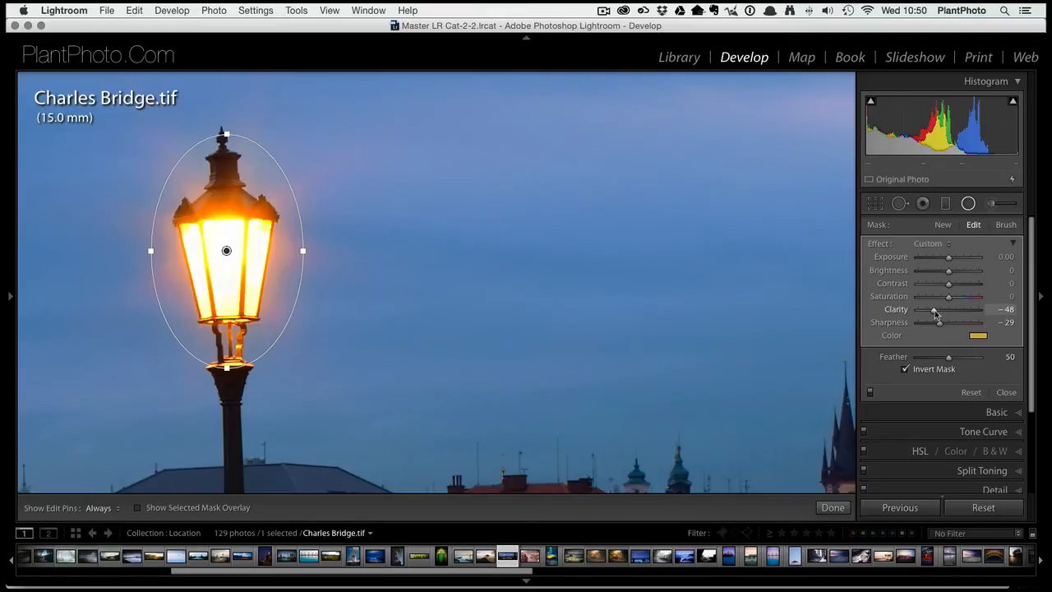
{"action": "left_click_drag", "start_coordinate": [935, 309], "coordinate": [933, 309]}
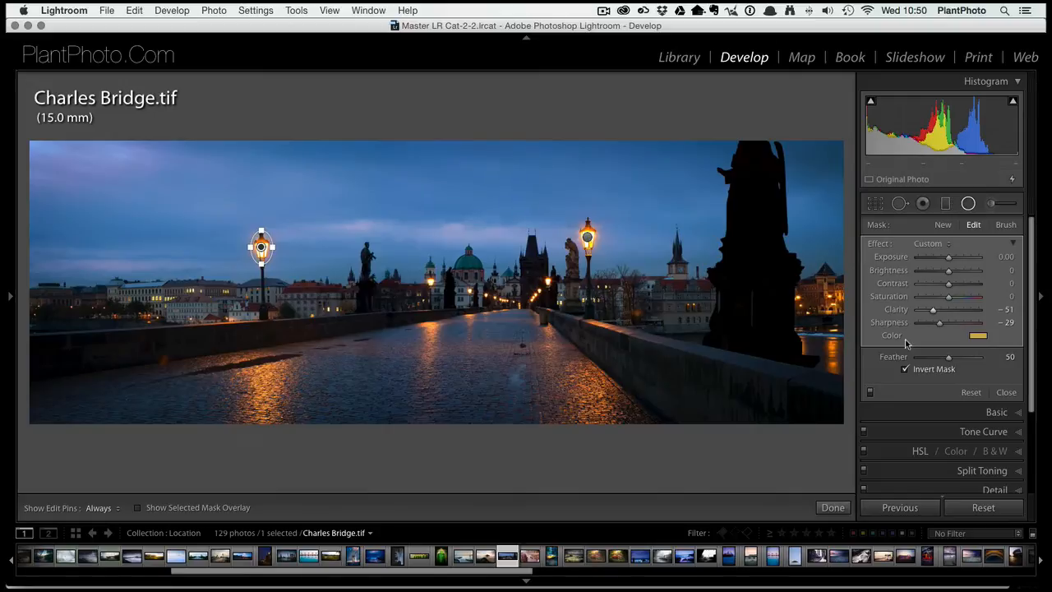
{"action": "mouse_move", "coordinate": [1038, 163]}
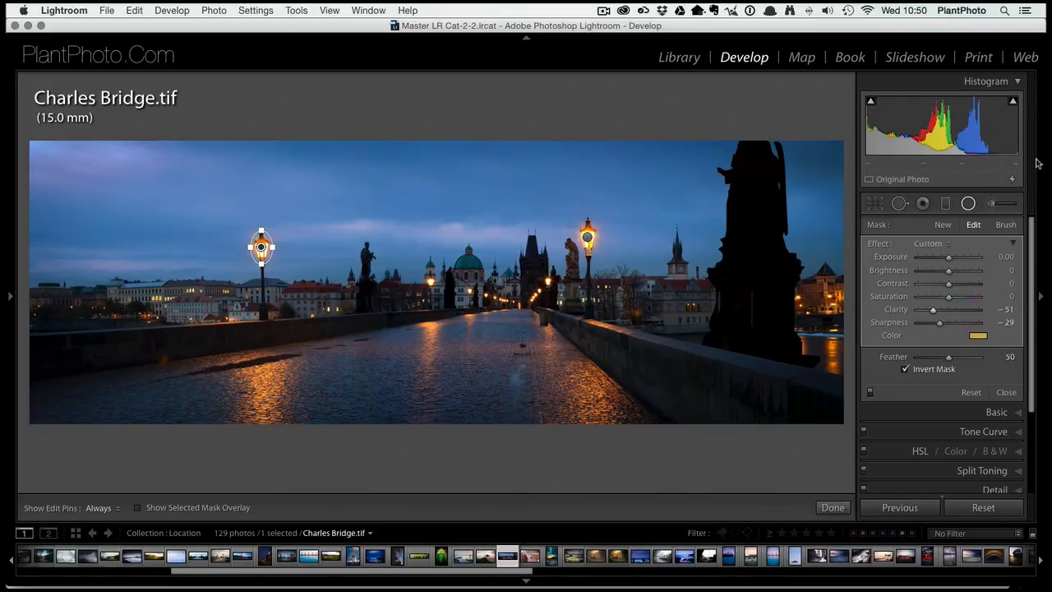
- Finish editing the lamp filter and put away the Radial Filter tool
{"action": "left_click", "coordinate": [1005, 392]}
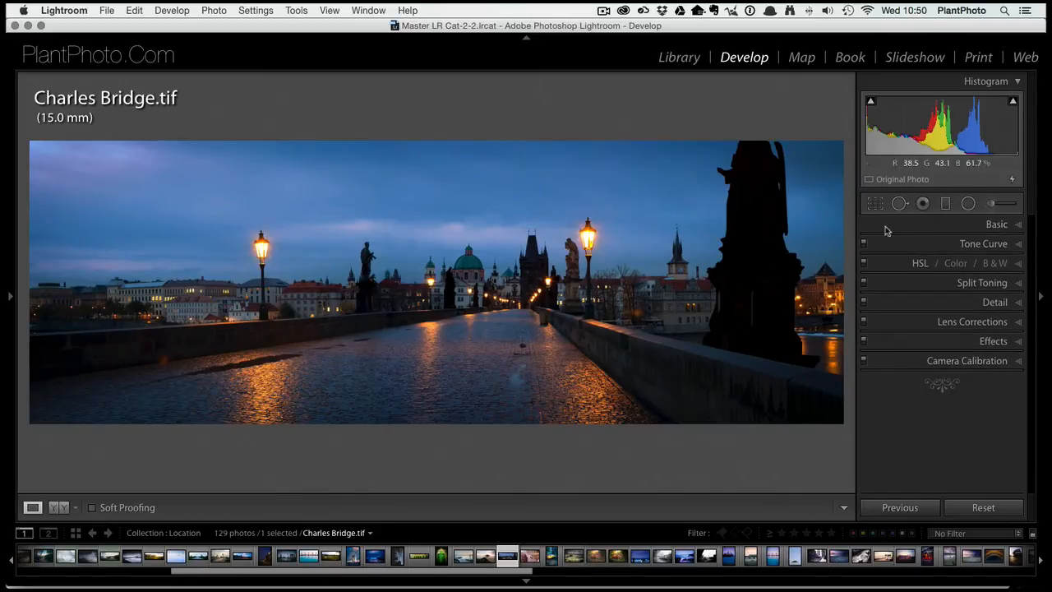
{"action": "left_click", "coordinate": [968, 202]}
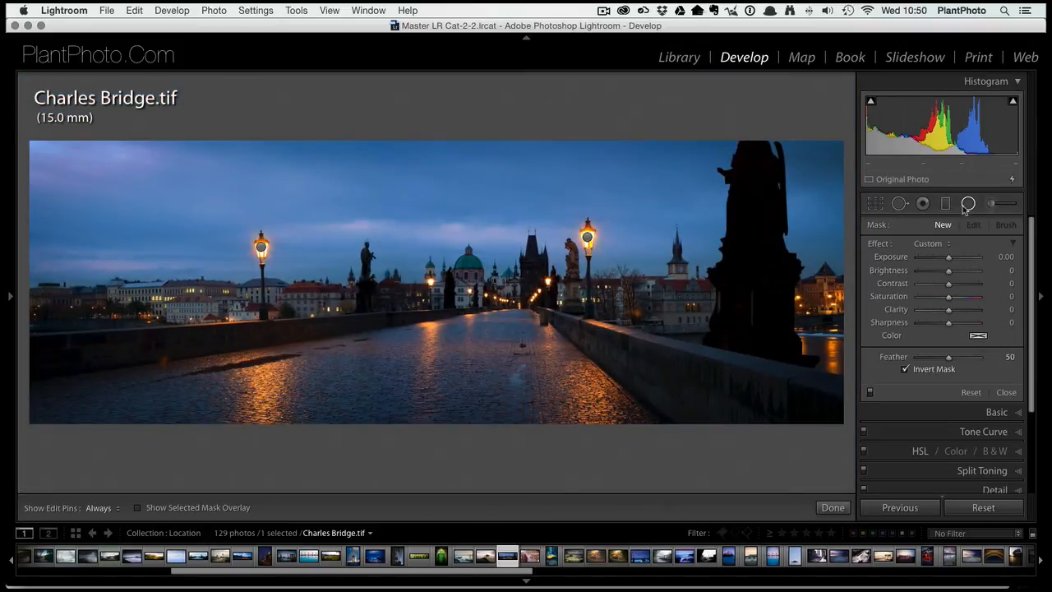
{"action": "left_click", "coordinate": [1006, 392]}
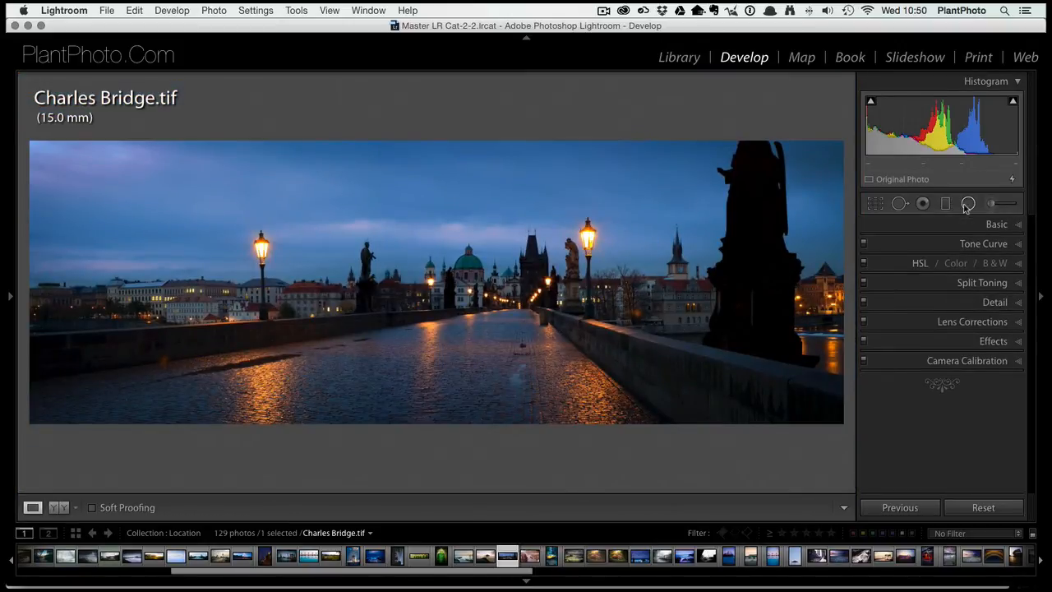
{"action": "mouse_move", "coordinate": [968, 203]}
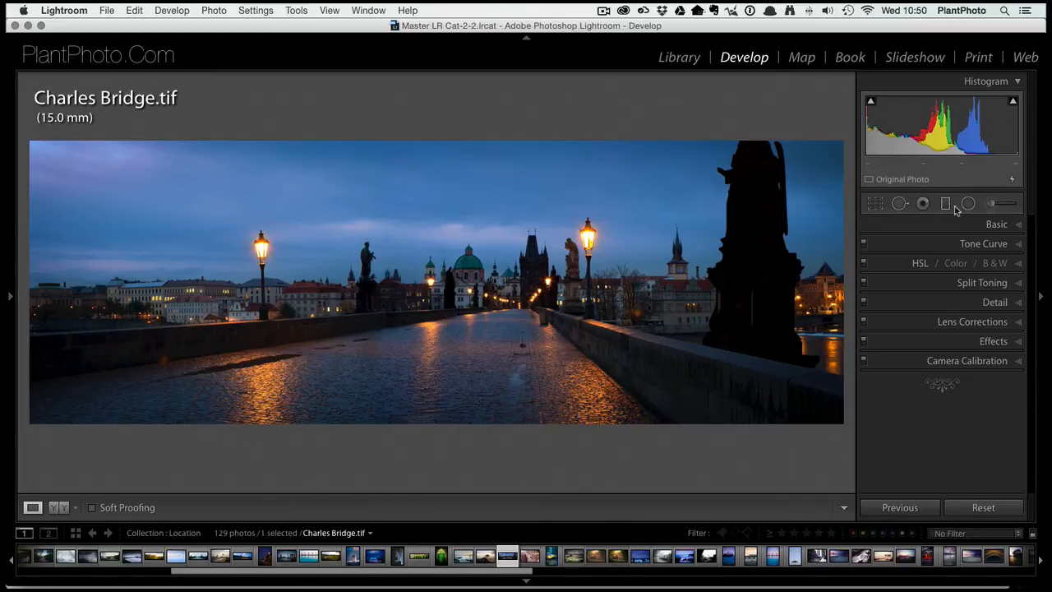
{"action": "left_click", "coordinate": [968, 203]}
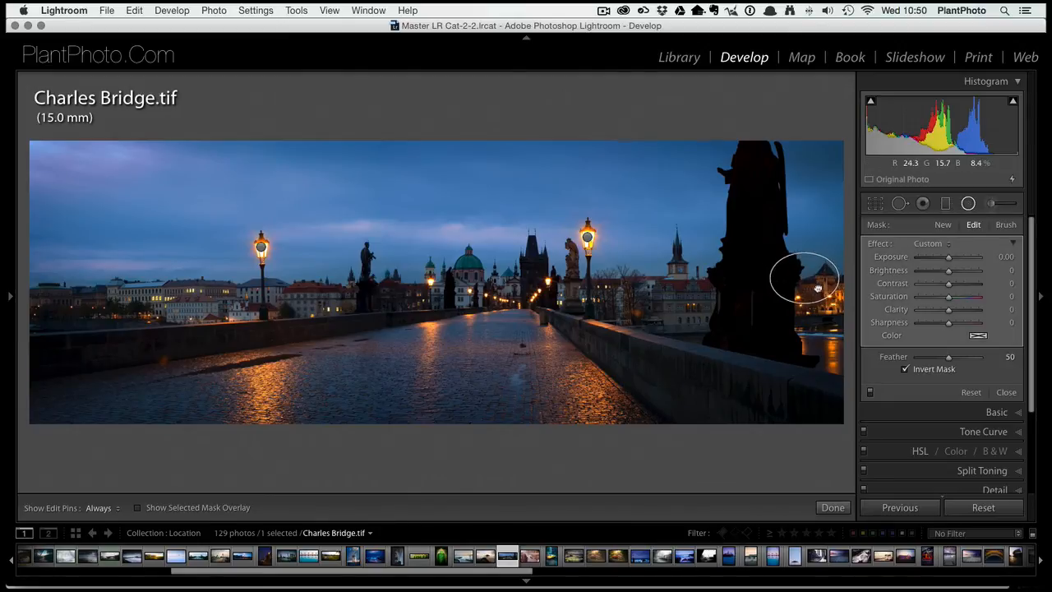
{"action": "left_click_drag", "start_coordinate": [806, 279], "coordinate": [823, 299]}
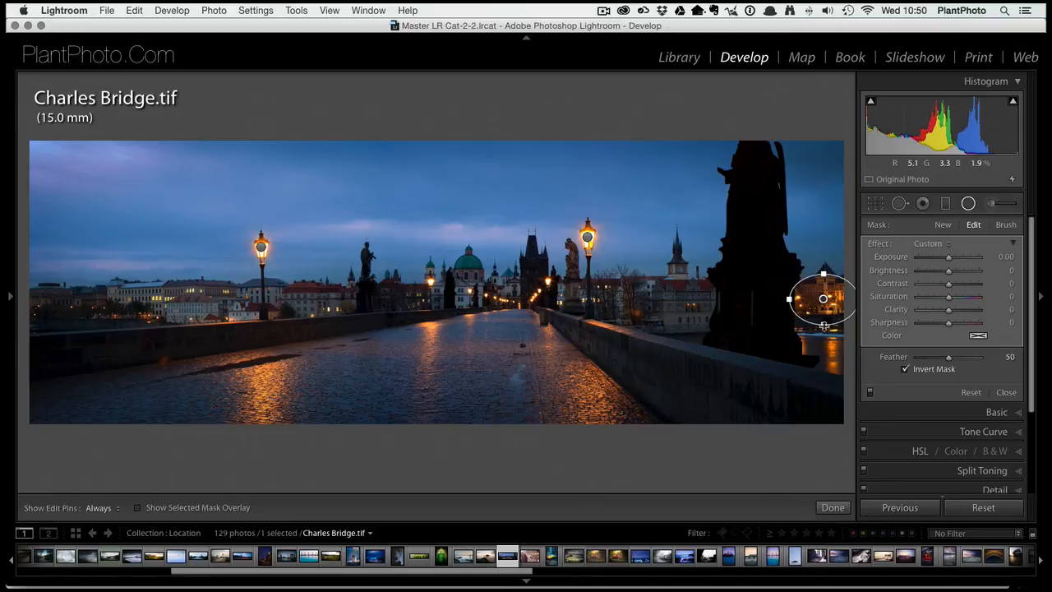
{"action": "left_click_drag", "start_coordinate": [824, 298], "coordinate": [824, 333]}
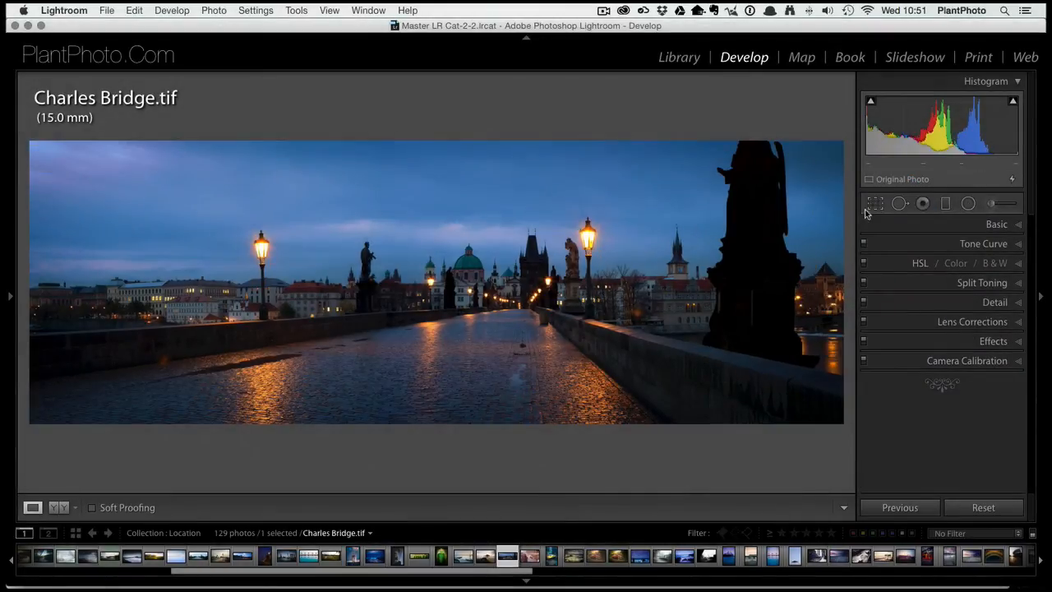
{"action": "left_click", "coordinate": [968, 203]}
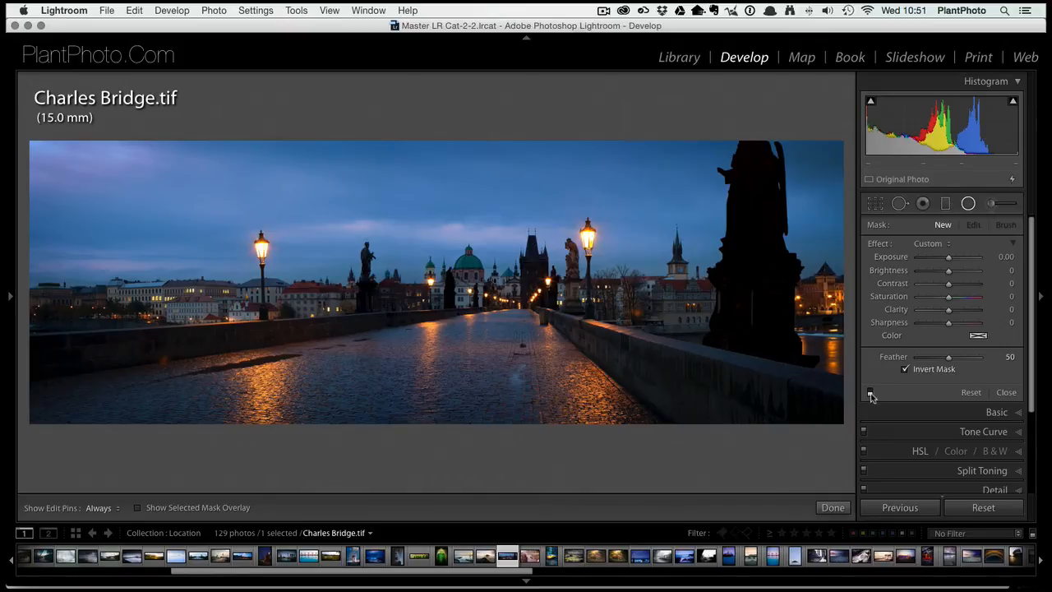
{"action": "mouse_move", "coordinate": [797, 357]}
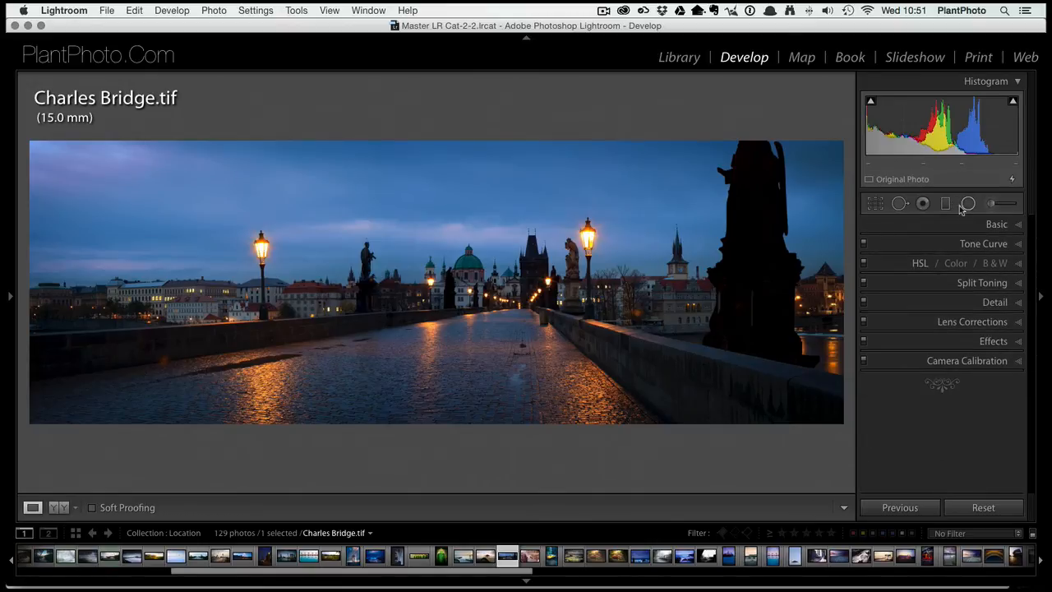
- Desaturate the radial filter over the right-side buildings and finish editing it
{"action": "left_click", "coordinate": [968, 203]}
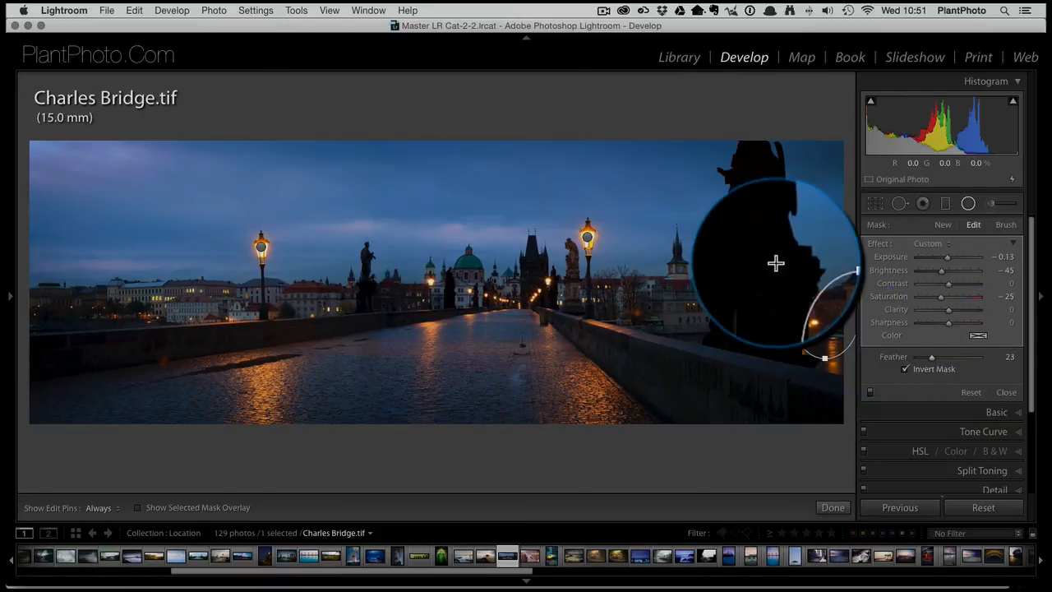
{"action": "left_click_drag", "start_coordinate": [777, 263], "coordinate": [822, 294]}
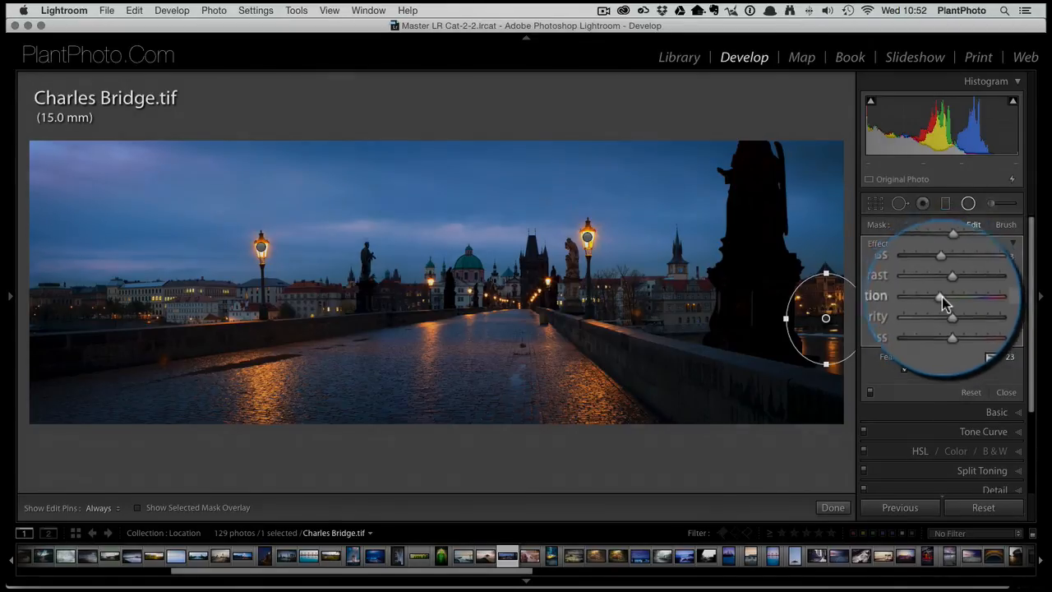
{"action": "left_click", "coordinate": [973, 224]}
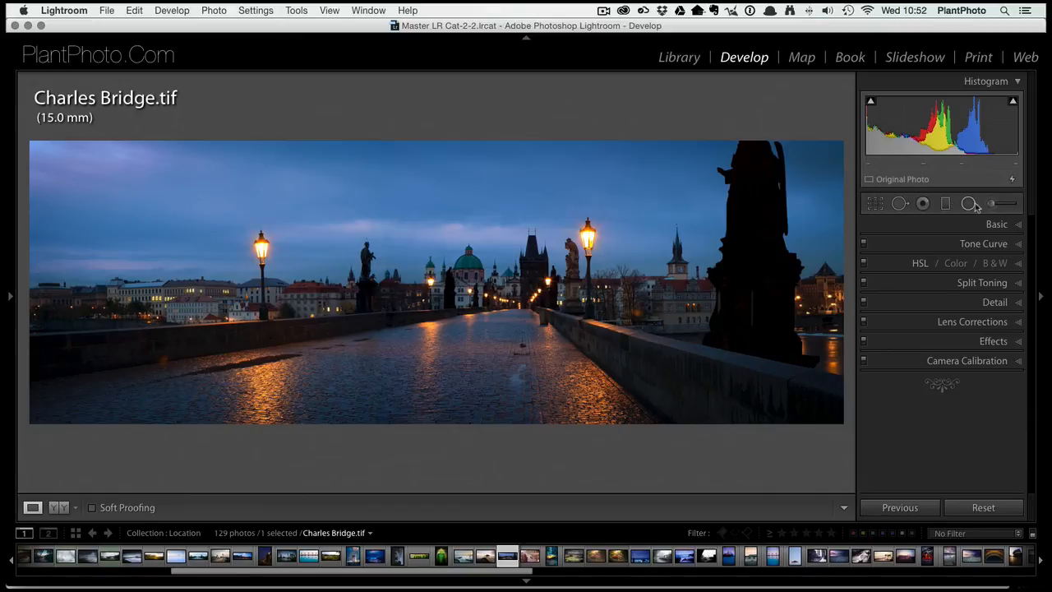
- Toggle the Radial Filter tool and close it
{"action": "left_click", "coordinate": [968, 203]}
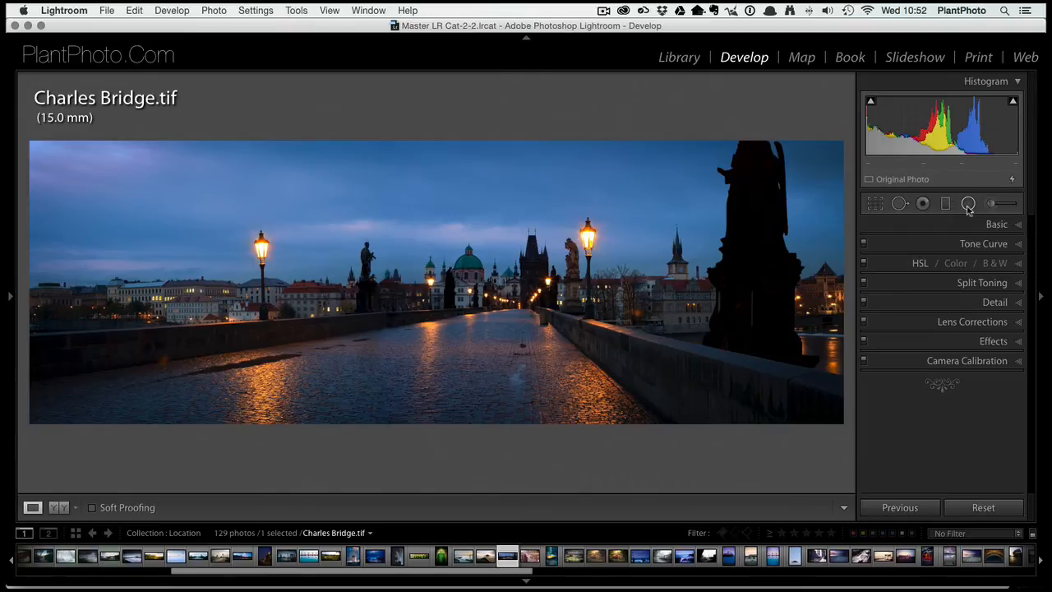
{"action": "left_click", "coordinate": [968, 203]}
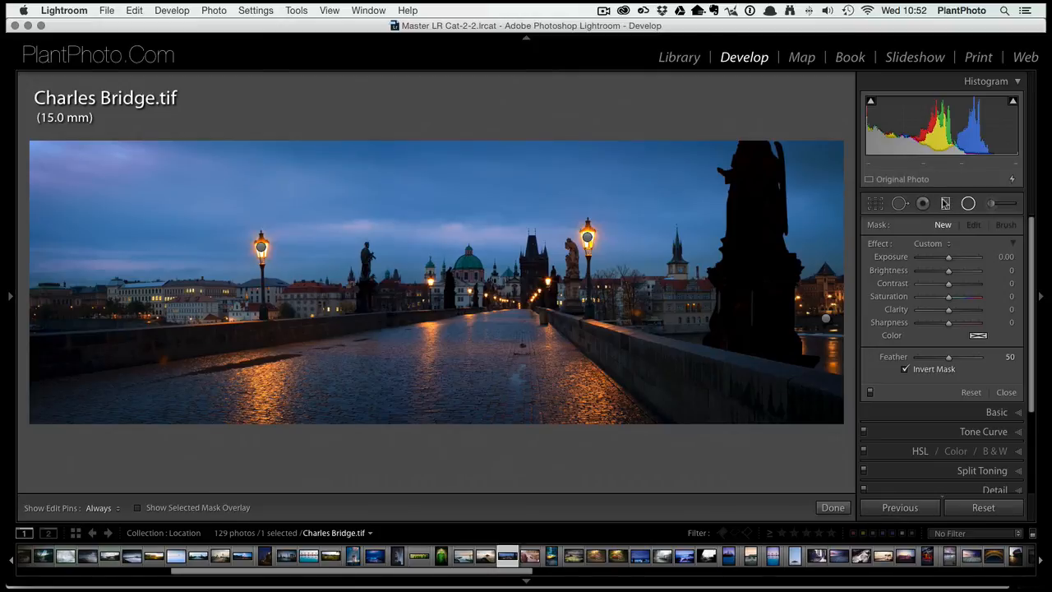
{"action": "left_click", "coordinate": [968, 203]}
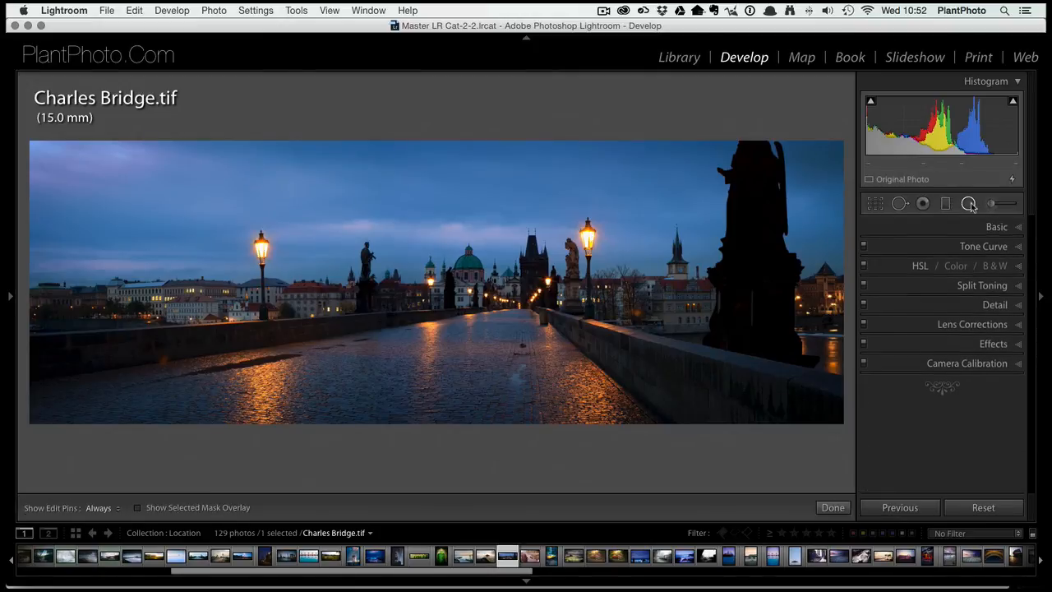
- Draw a radial filter ellipse around the bridge centre and lamps with Feather 85
{"action": "left_click", "coordinate": [945, 203]}
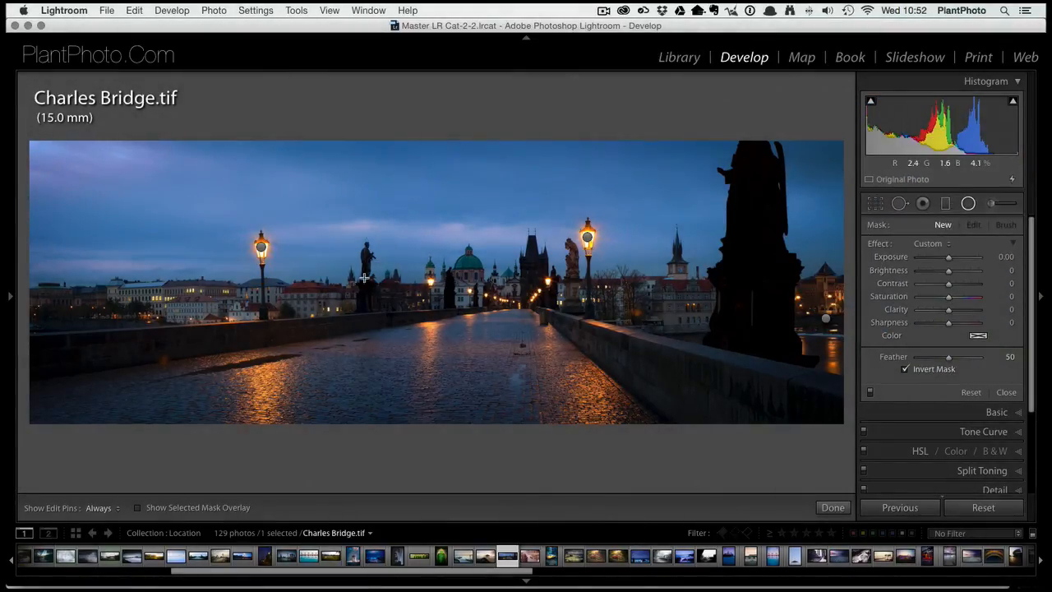
{"action": "mouse_move", "coordinate": [246, 241]}
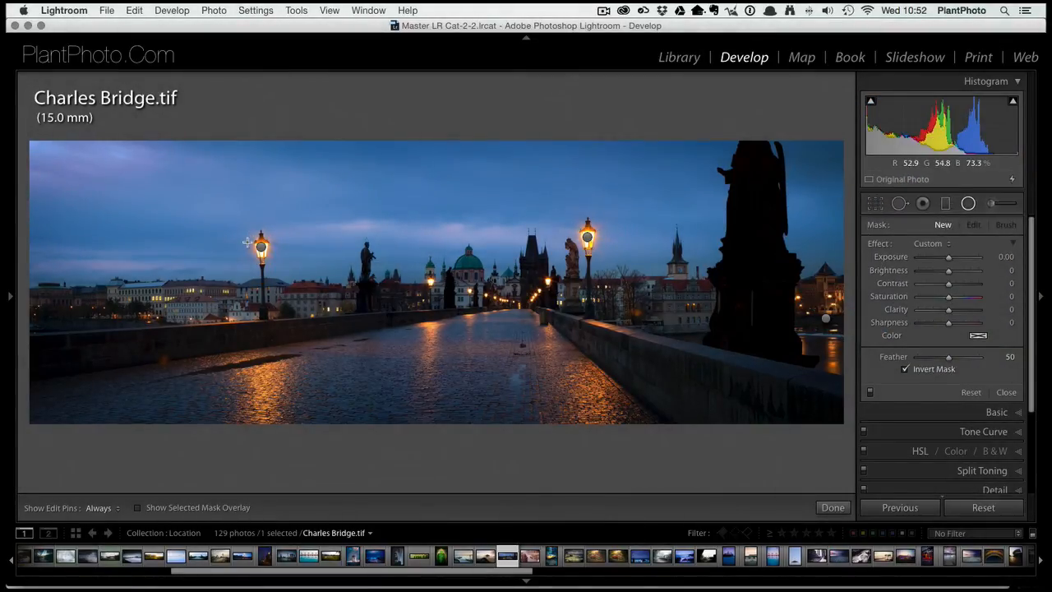
{"action": "left_click_drag", "start_coordinate": [246, 241], "coordinate": [514, 310]}
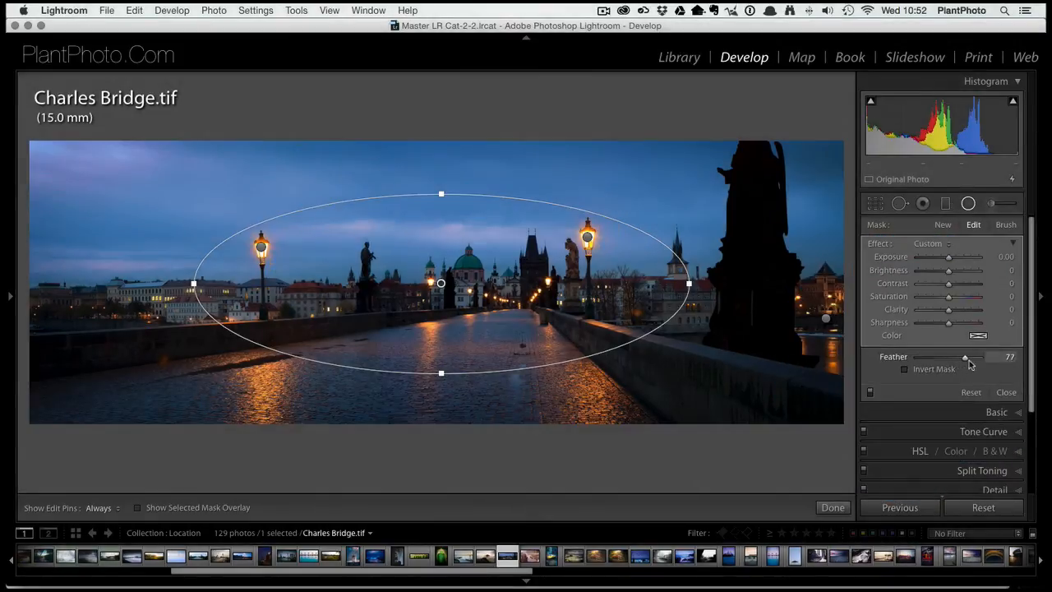
{"action": "left_click_drag", "start_coordinate": [964, 356], "coordinate": [970, 357]}
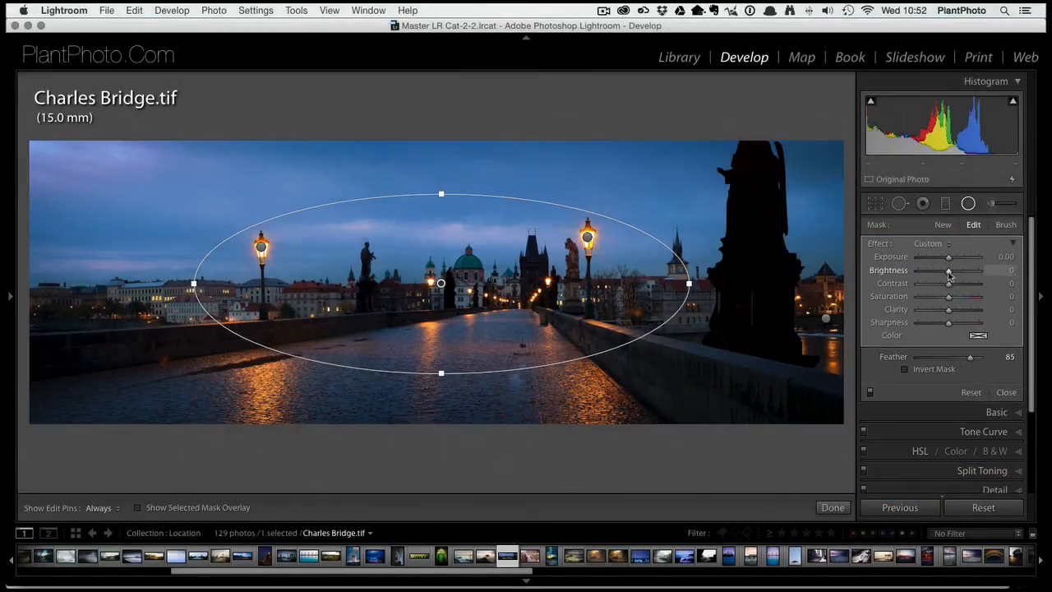
- Darken the filter to brightness −24 and tint it pale blue (hue 200, saturation 20)
{"action": "left_click_drag", "start_coordinate": [949, 269], "coordinate": [943, 269]}
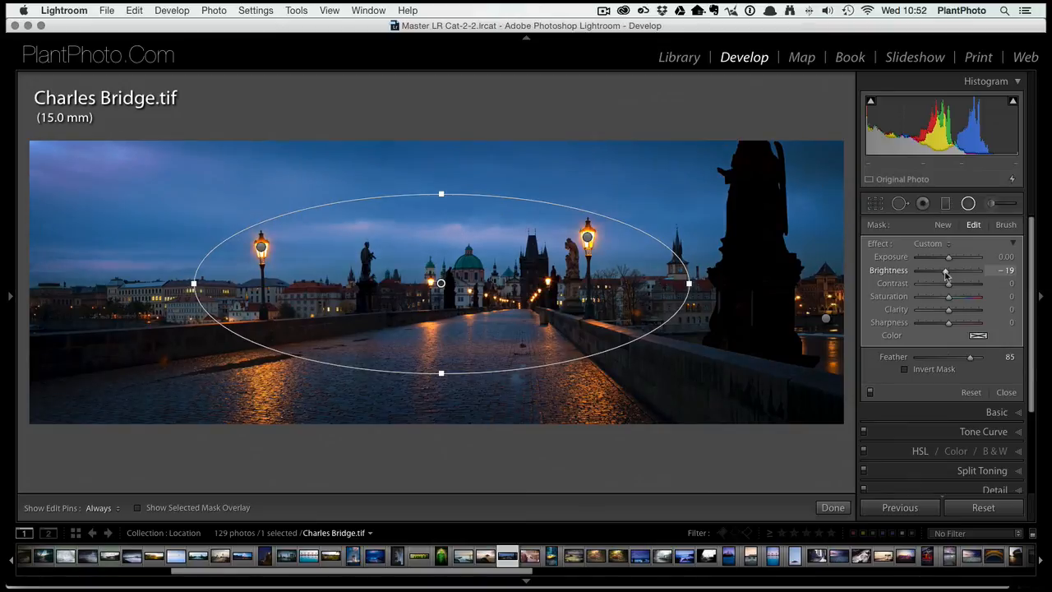
{"action": "left_click_drag", "start_coordinate": [945, 271], "coordinate": [943, 270]}
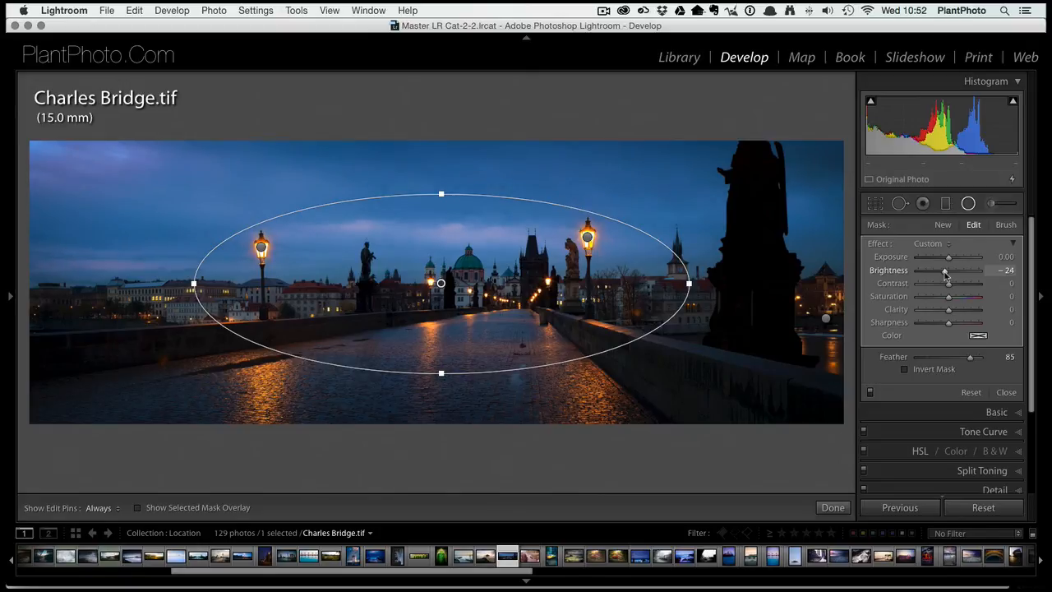
{"action": "left_click", "coordinate": [978, 335]}
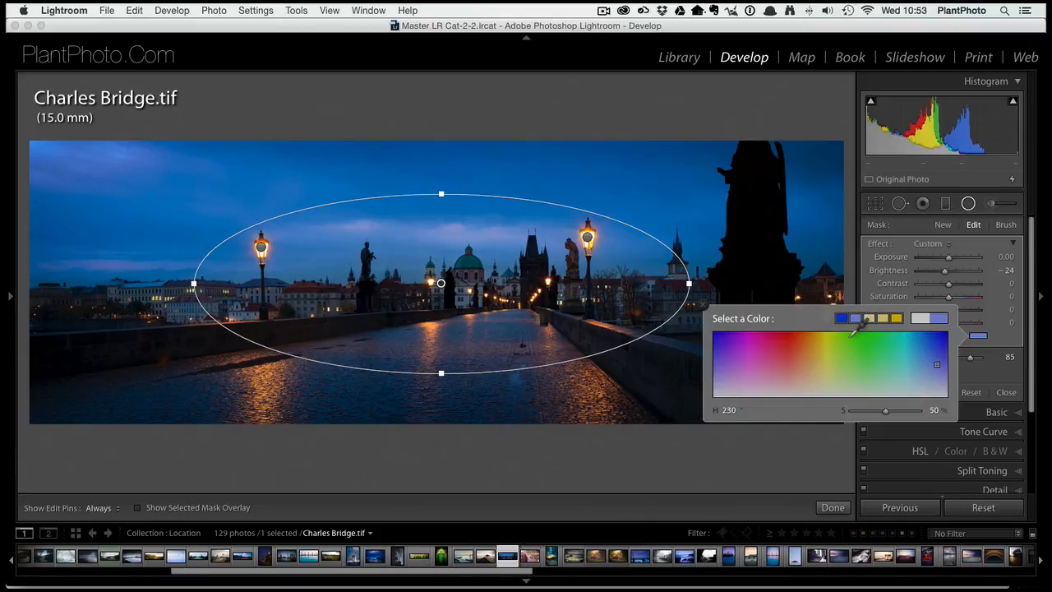
{"action": "mouse_move", "coordinate": [873, 433]}
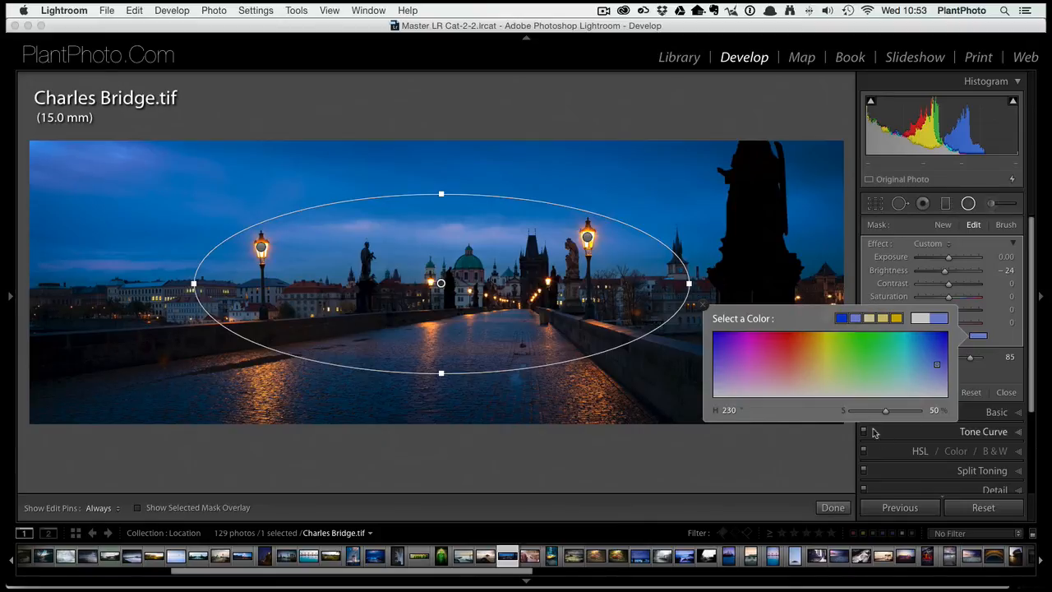
{"action": "left_click_drag", "start_coordinate": [885, 411], "coordinate": [875, 411]}
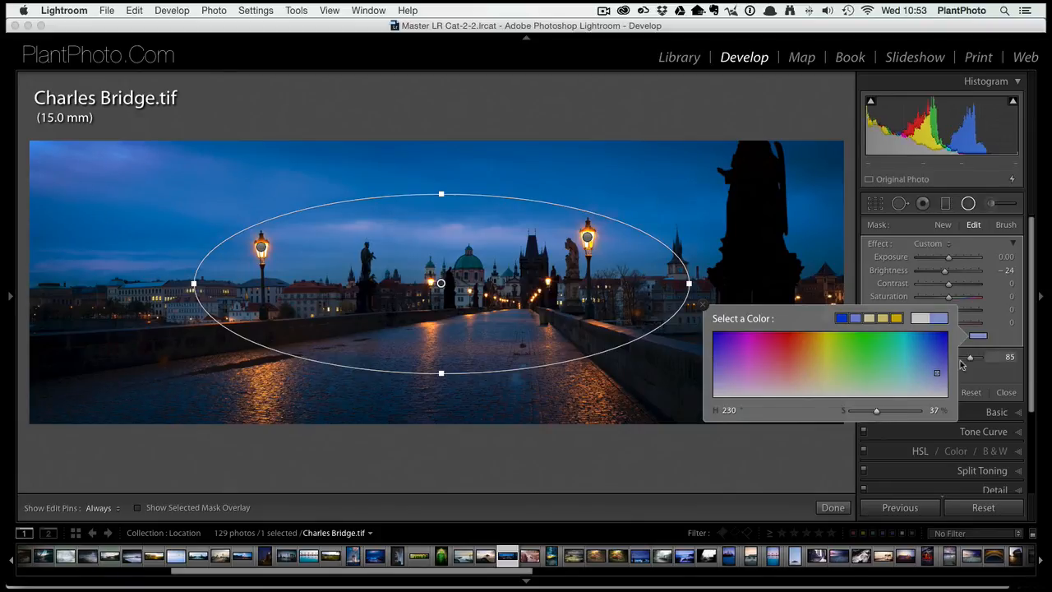
{"action": "left_click", "coordinate": [925, 374]}
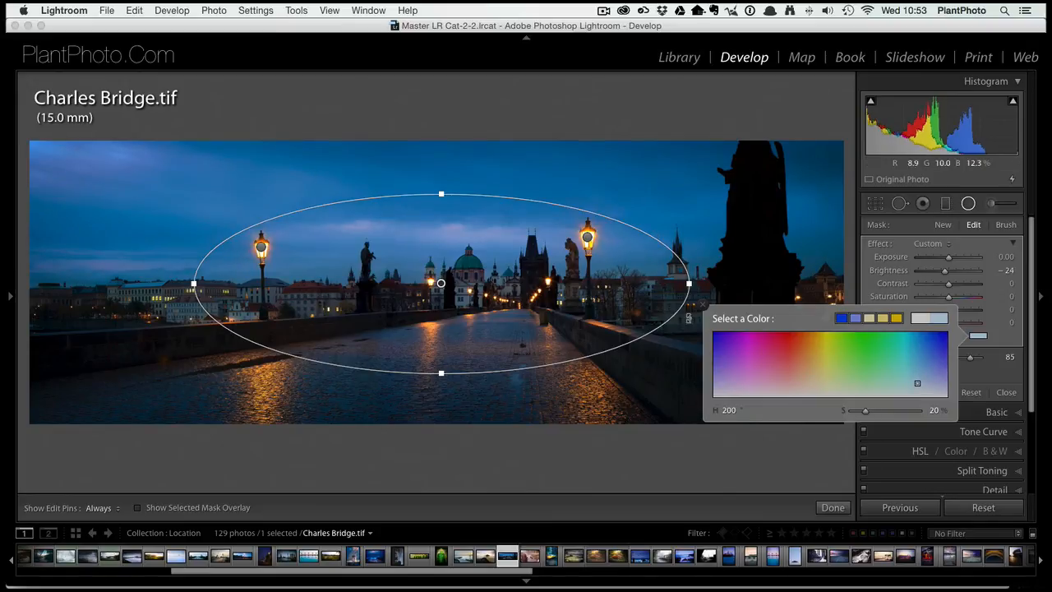
{"action": "left_click", "coordinate": [1006, 392]}
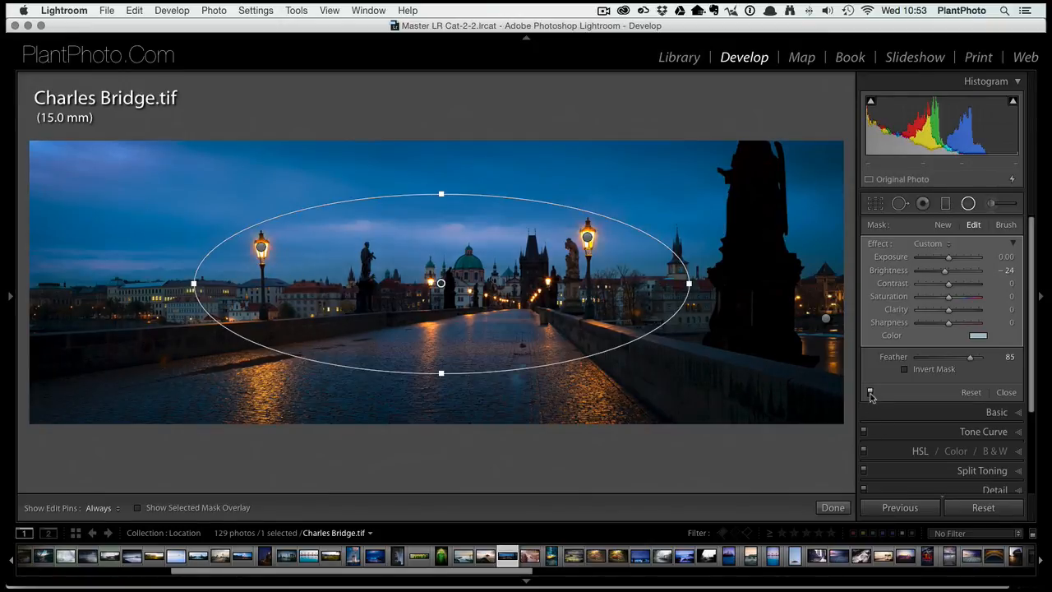
{"action": "mouse_move", "coordinate": [491, 286]}
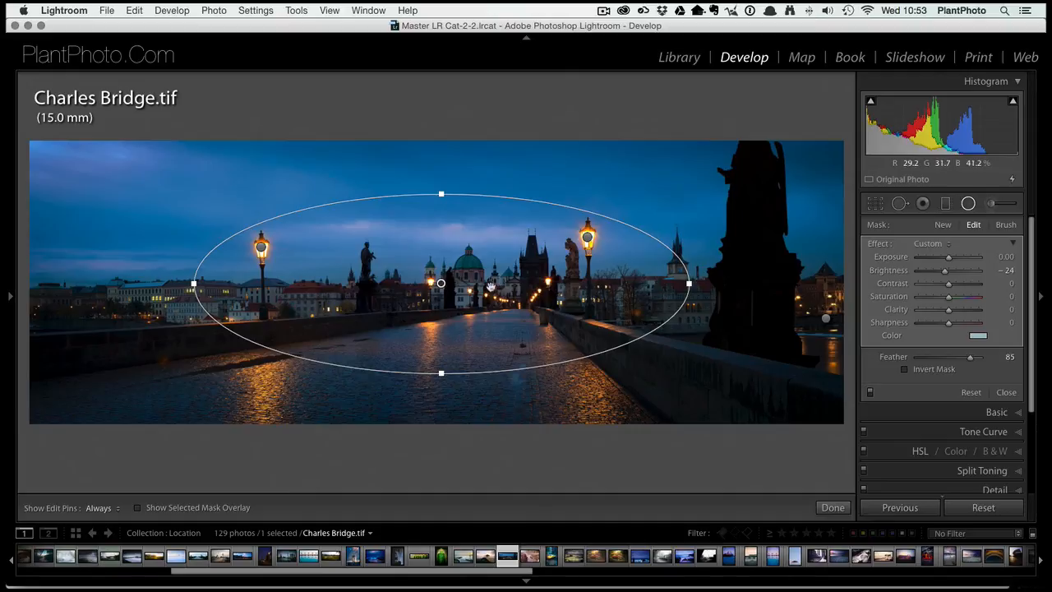
{"action": "mouse_move", "coordinate": [464, 289]}
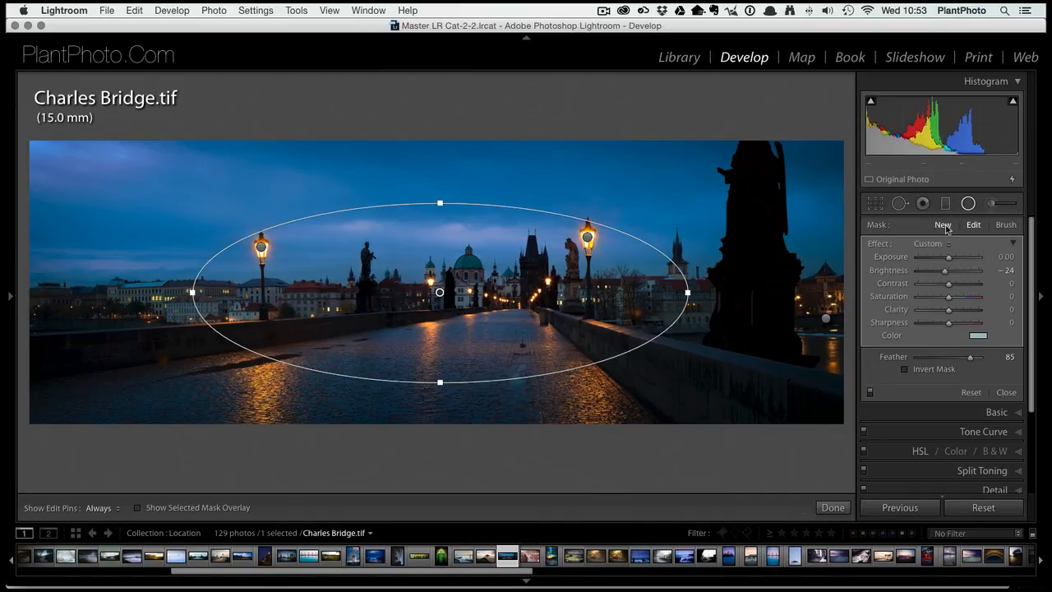
- Invert the central filter's mask to change which side of the ellipse it affects
{"action": "left_click", "coordinate": [906, 368]}
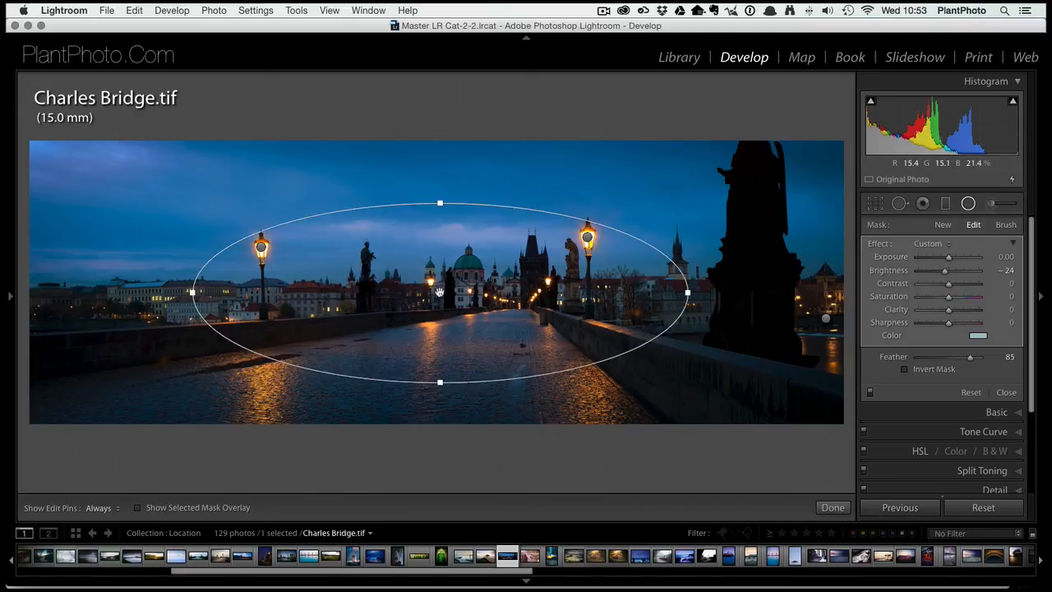
{"action": "right_click", "coordinate": [439, 293]}
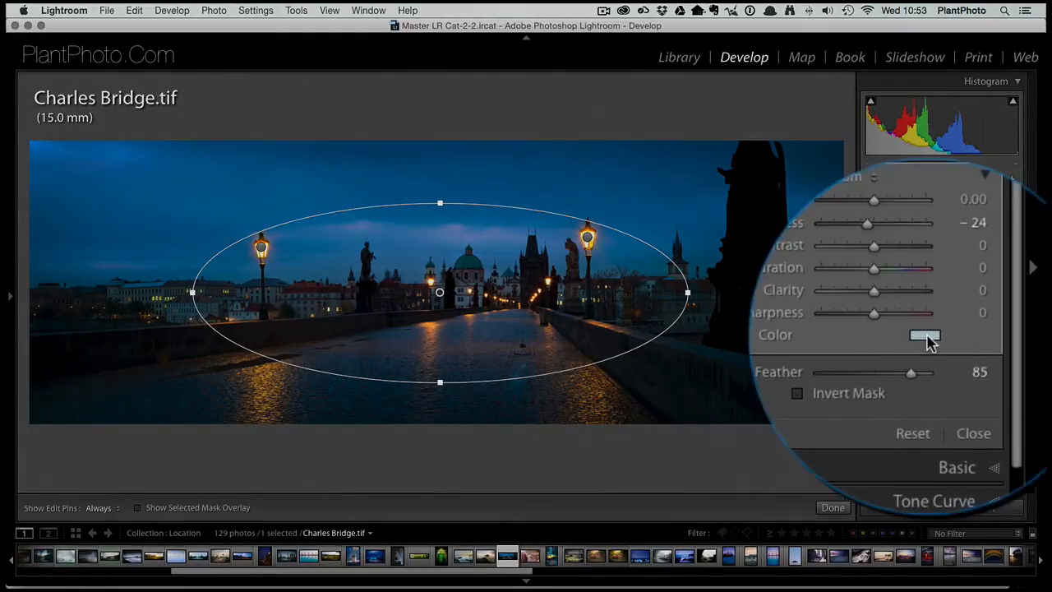
{"action": "left_click", "coordinate": [796, 393]}
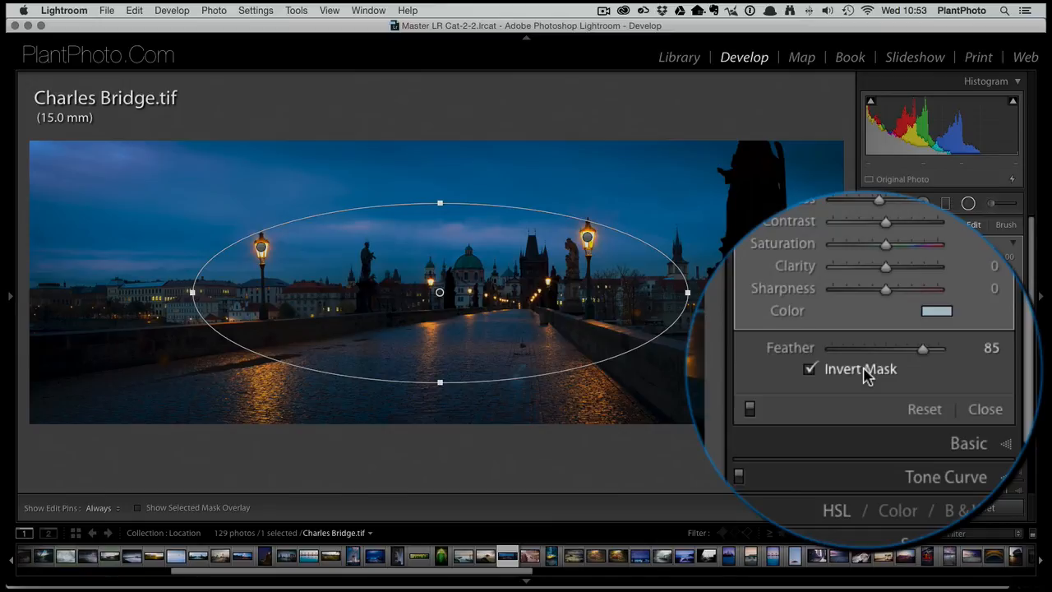
- Tint the bridge centre filter pale yellow, hue 50 at saturation 42
{"action": "left_click", "coordinate": [936, 310]}
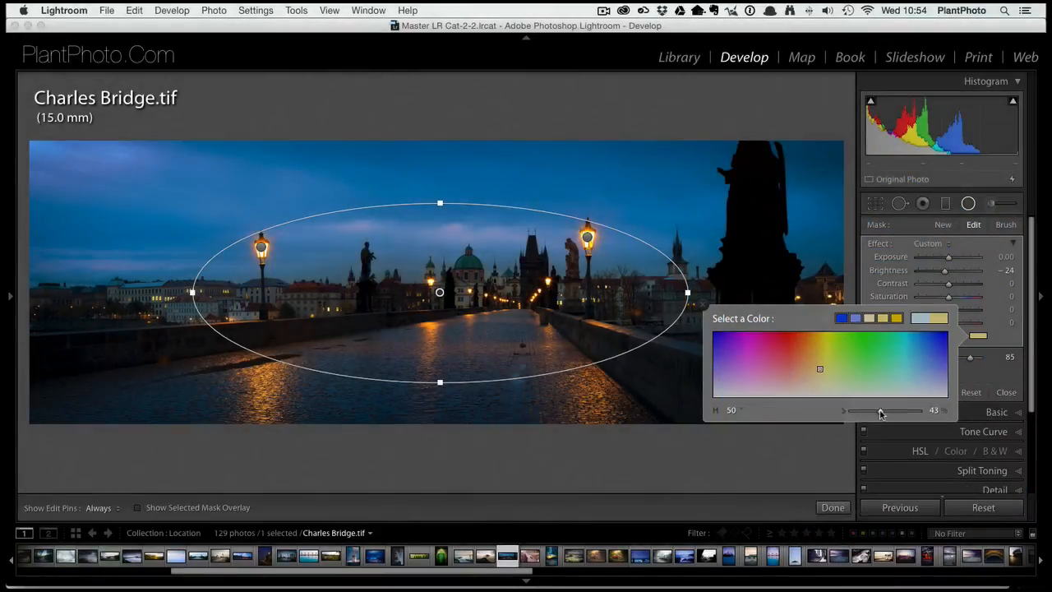
{"action": "left_click_drag", "start_coordinate": [877, 411], "coordinate": [886, 411]}
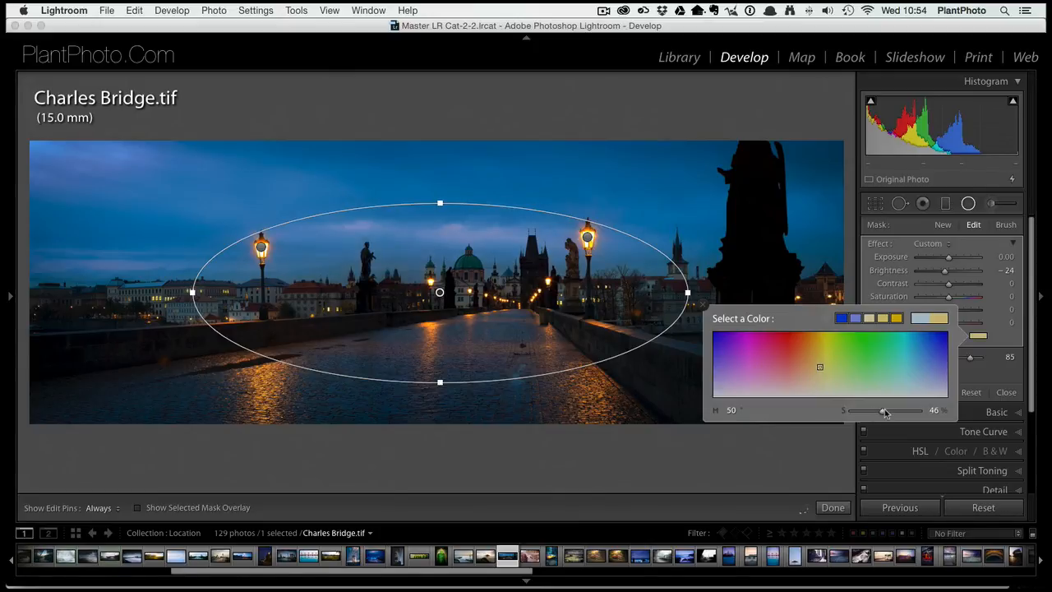
{"action": "left_click_drag", "start_coordinate": [885, 411], "coordinate": [880, 411]}
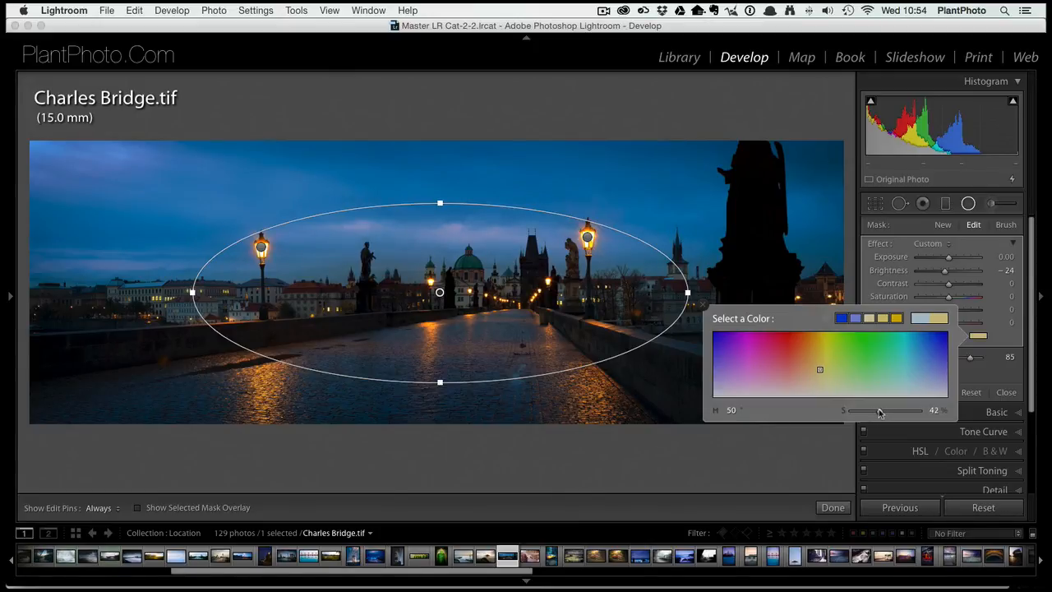
{"action": "left_click_drag", "start_coordinate": [881, 410], "coordinate": [879, 410]}
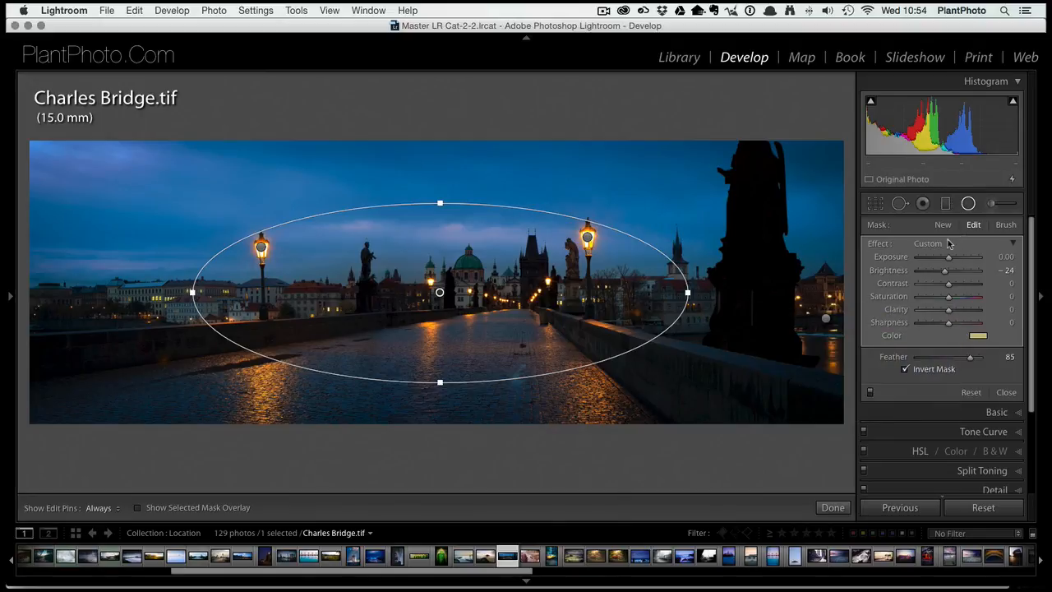
{"action": "mouse_move", "coordinate": [498, 308]}
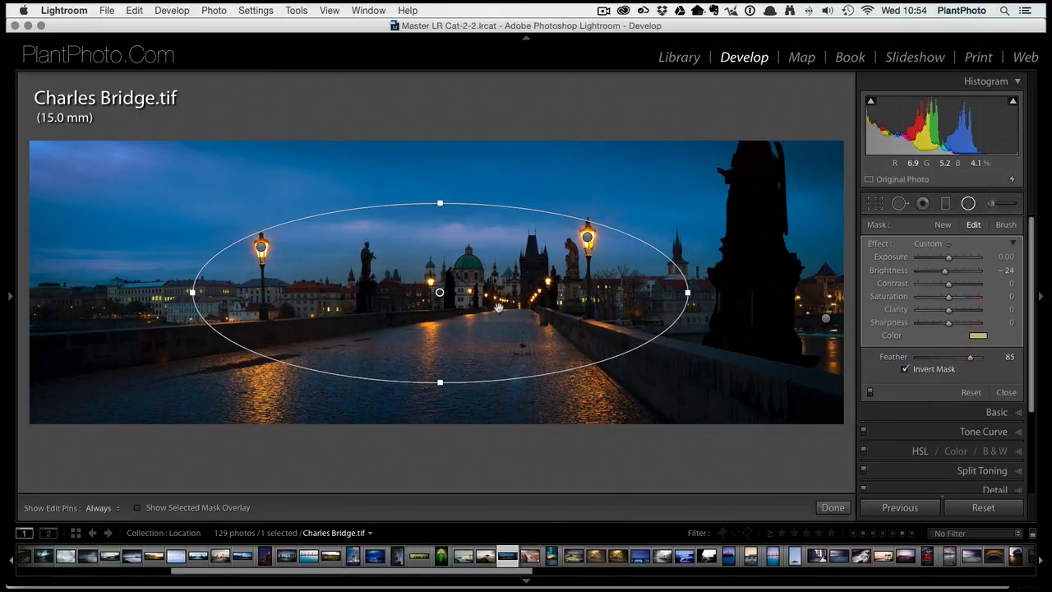
{"action": "mouse_move", "coordinate": [806, 357]}
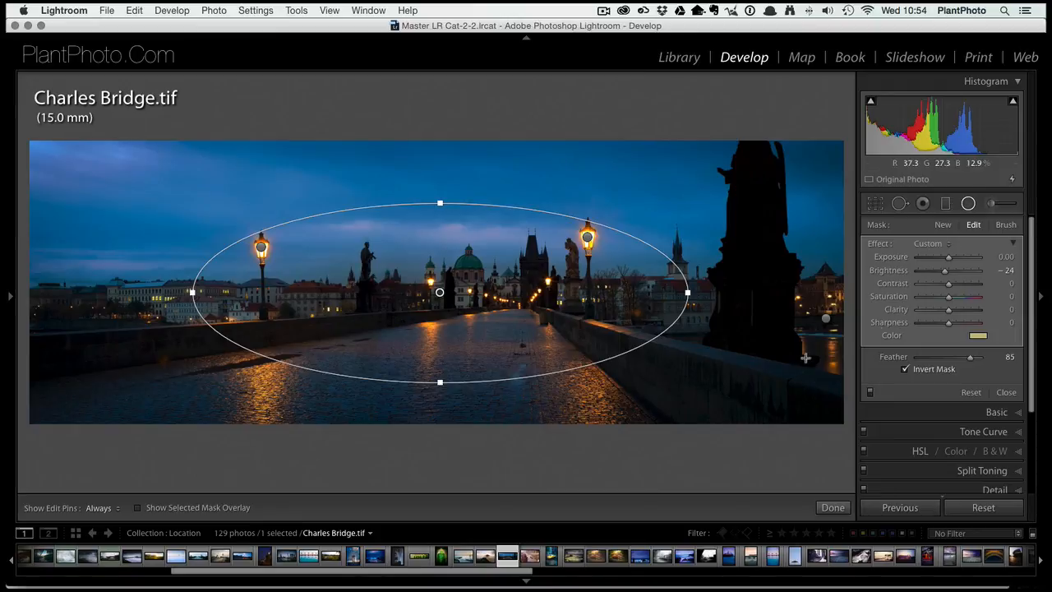
{"action": "mouse_move", "coordinate": [358, 311]}
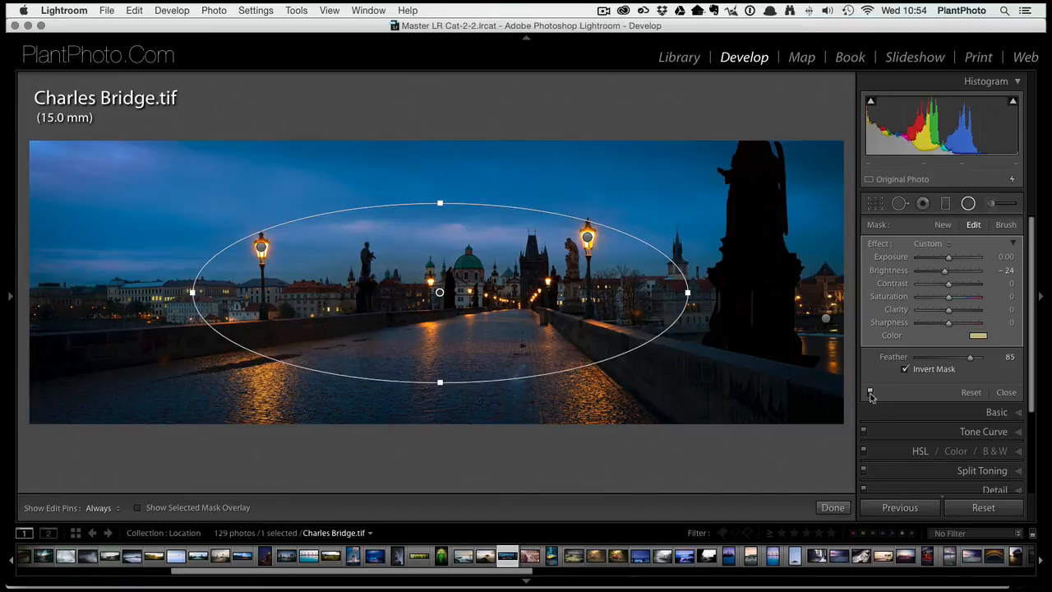
- Toggle the radial filters off and on to compare the before and after look
{"action": "left_click", "coordinate": [870, 392]}
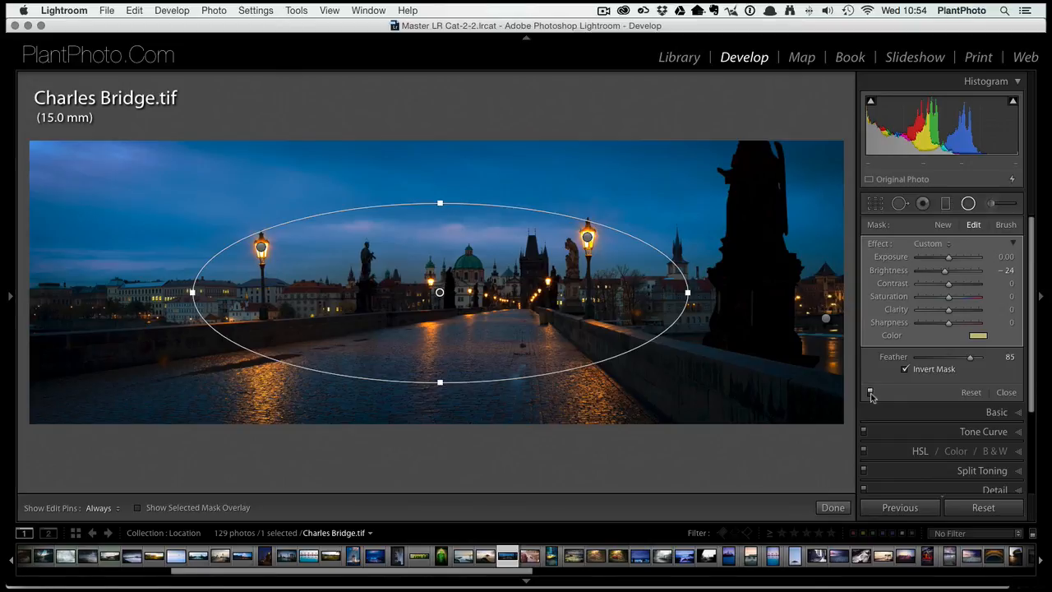
{"action": "mouse_move", "coordinate": [966, 181]}
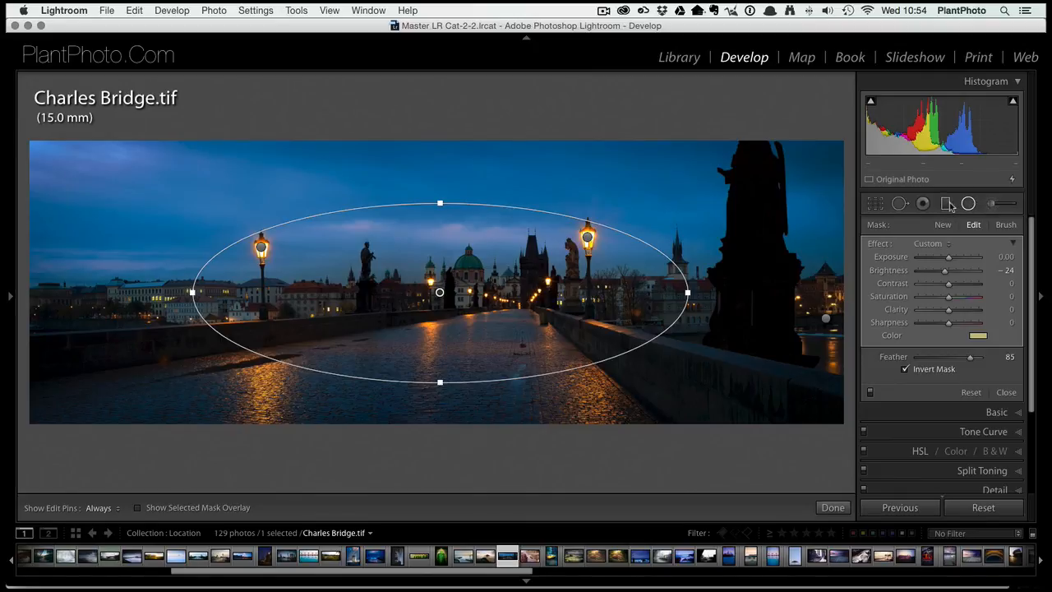
{"action": "mouse_move", "coordinate": [948, 203]}
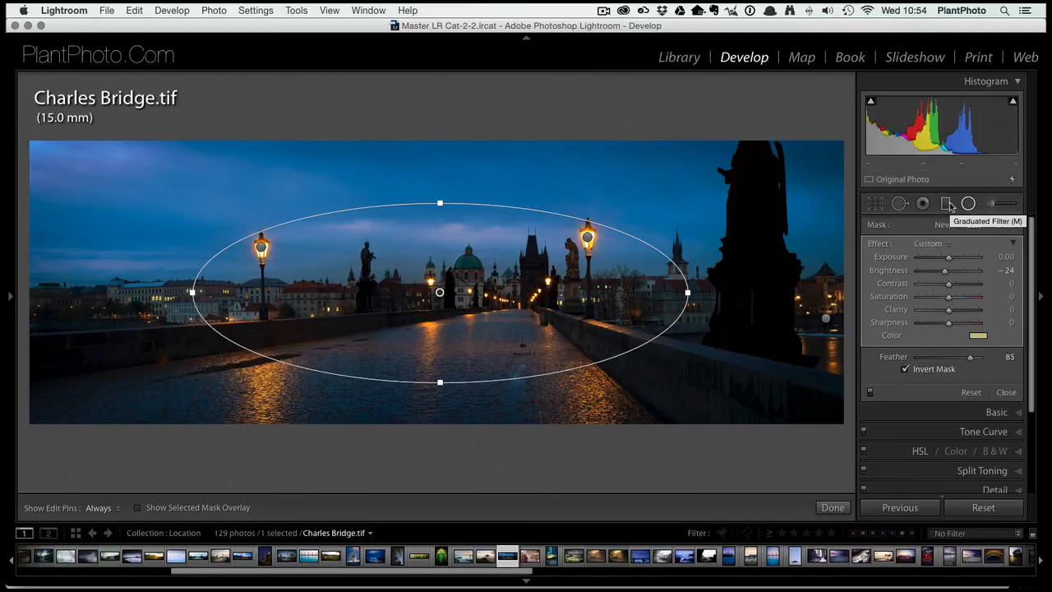
{"action": "mouse_move", "coordinate": [968, 203]}
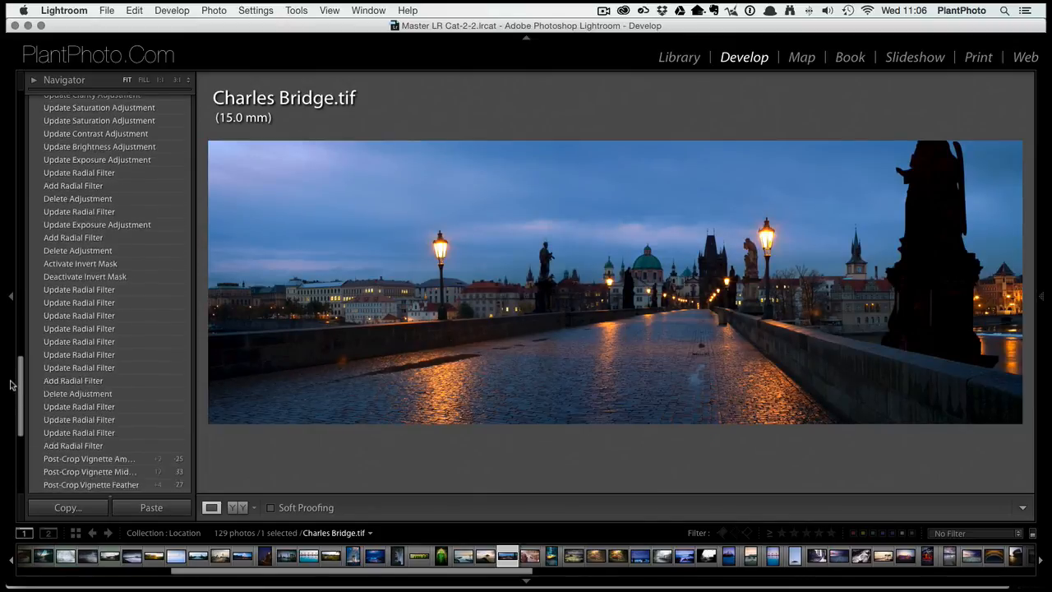
- Select the 'Enable Radial Filters Yes' history state to restore the darker, cooler night look
{"action": "scroll", "scroll_direction": "down", "scroll_amount": 3}
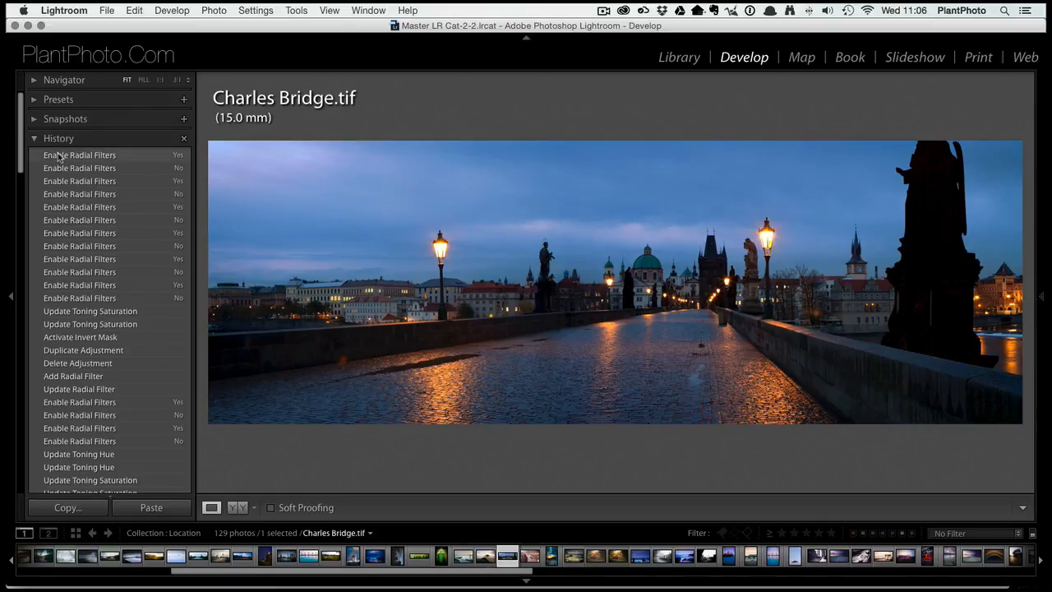
{"action": "left_click", "coordinate": [79, 154]}
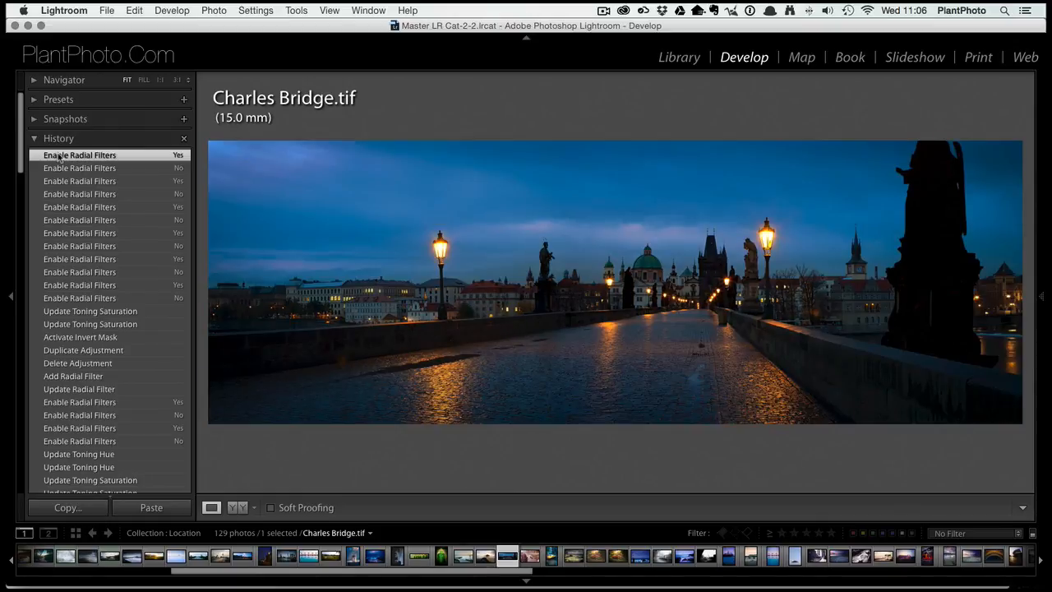